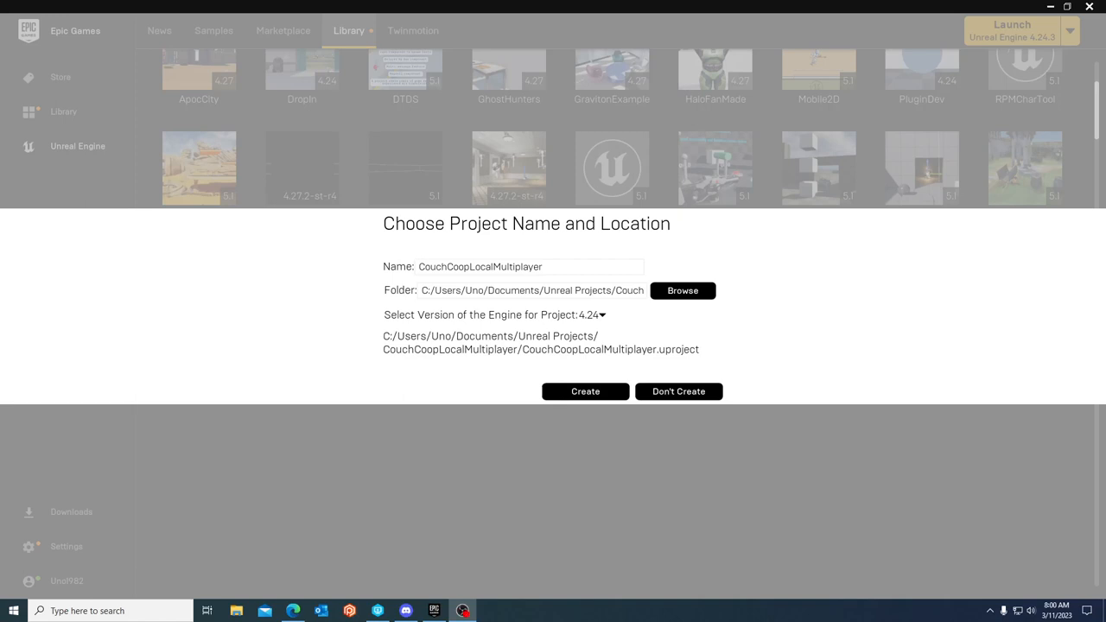
{"action": "mouse_move", "coordinate": [925, 353]}
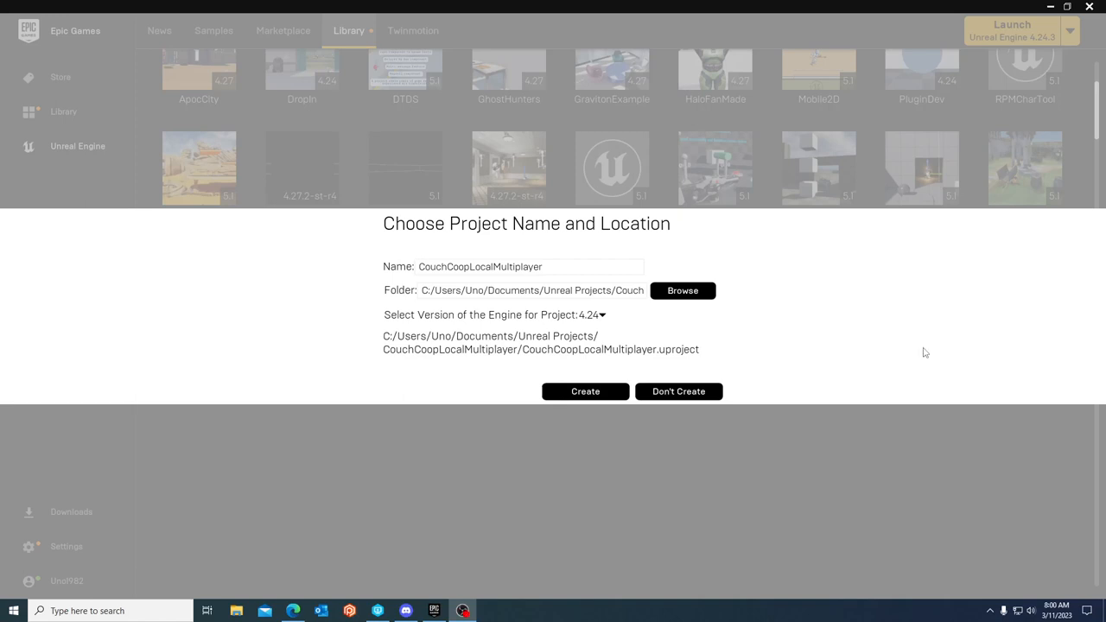
- Replace the new project's name with 'CCLMT'
{"action": "triple_click", "coordinate": [481, 267]}
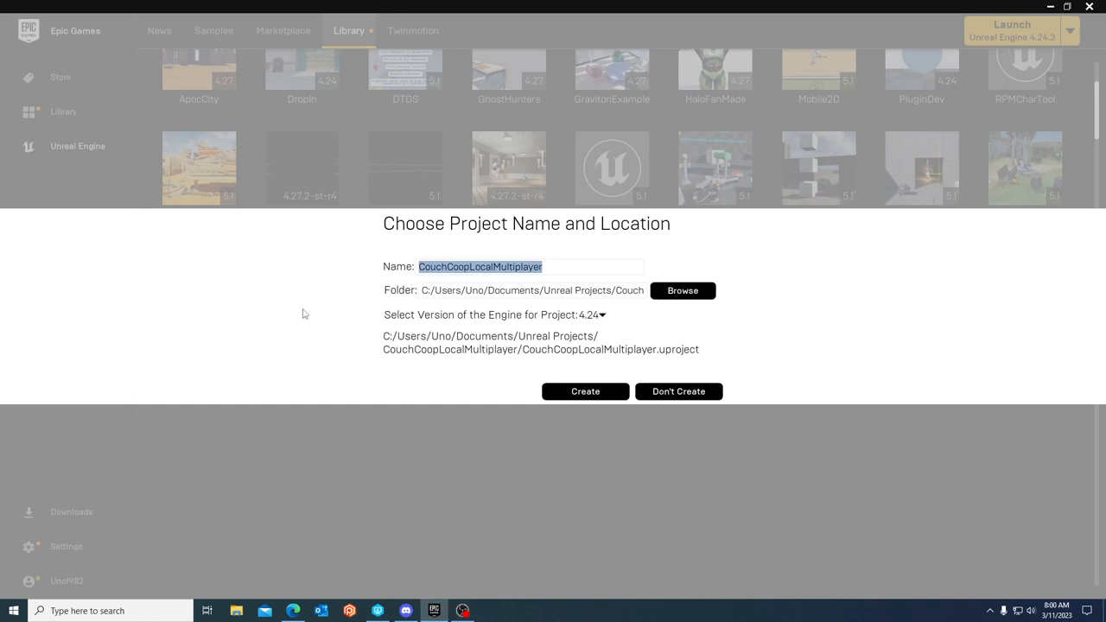
{"action": "type", "text": "CLM"}
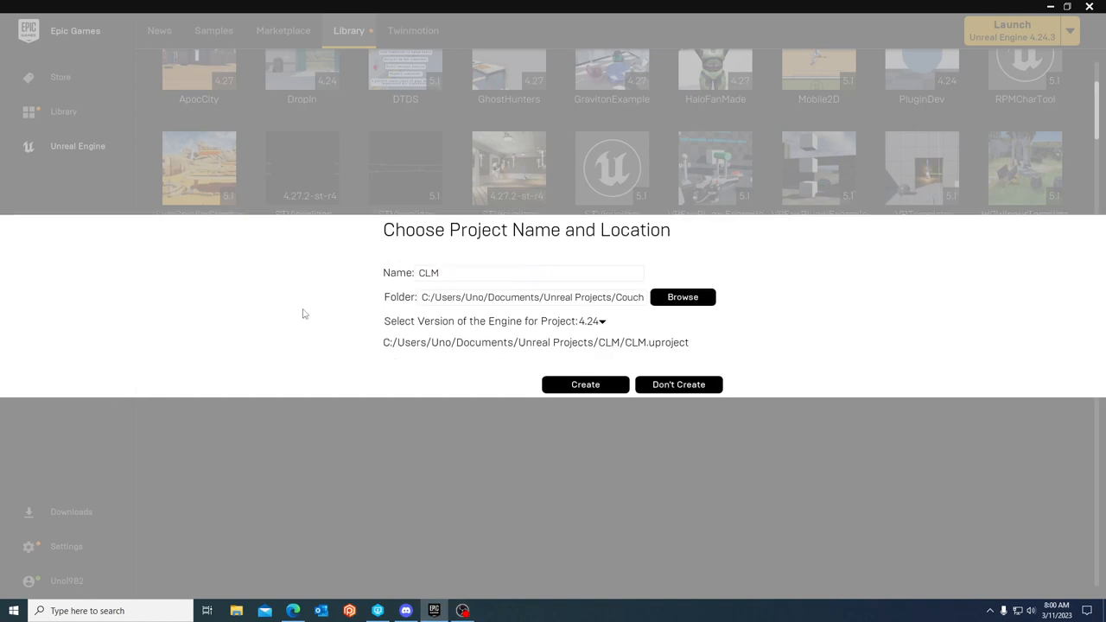
{"action": "type", "text": "CC"}
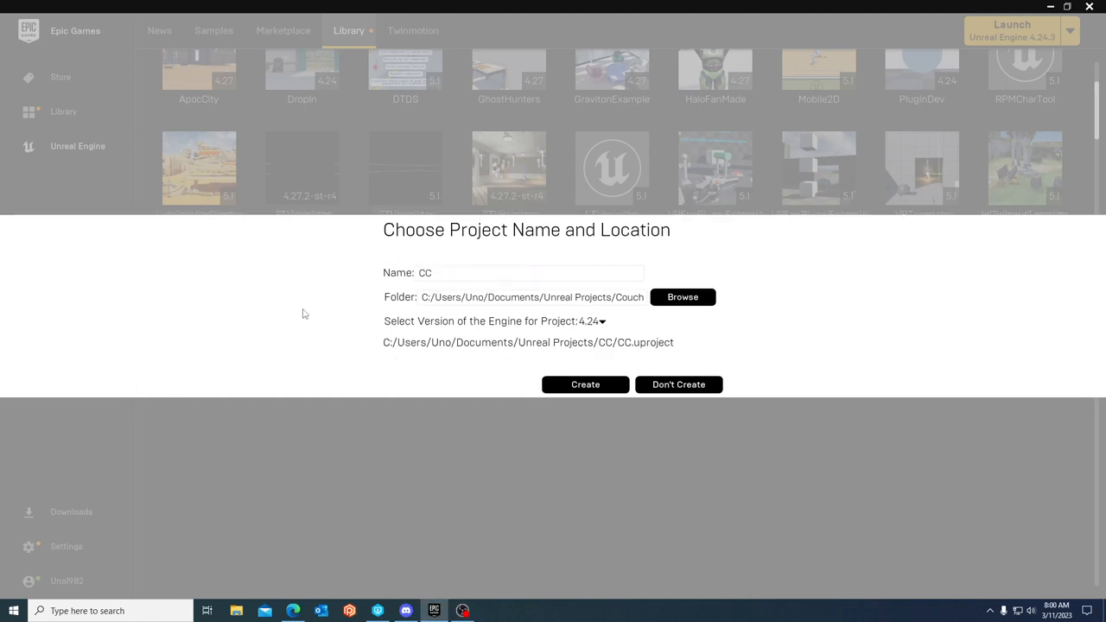
{"action": "type", "text": "LMT"}
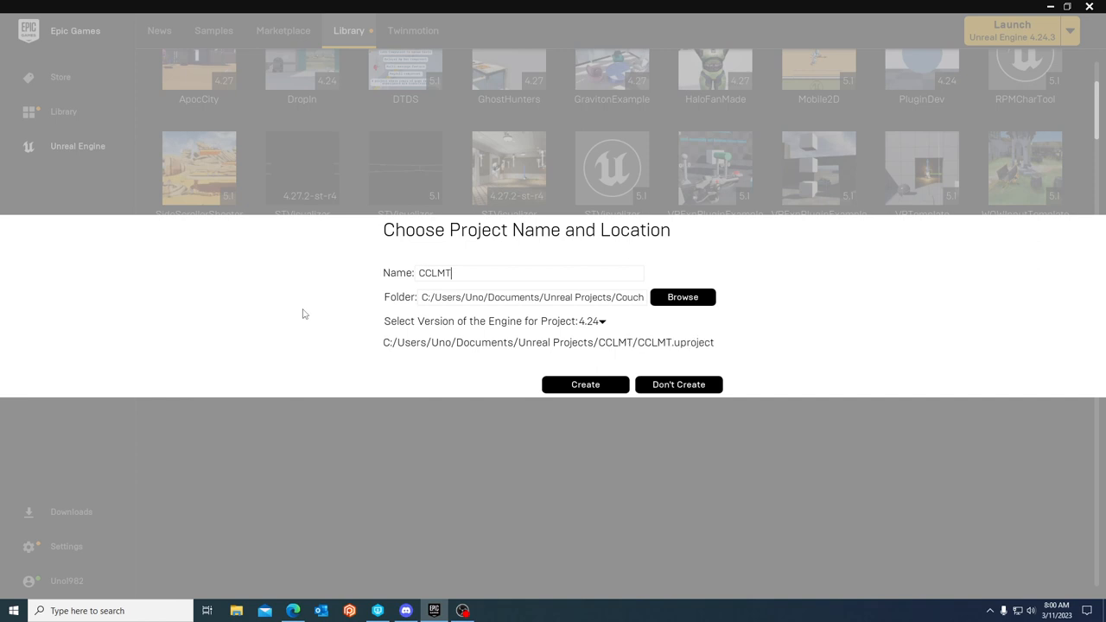
- Set the project location to the ExtraStorage (D:) drive, D:/CCLMT
{"action": "left_click", "coordinate": [681, 297]}
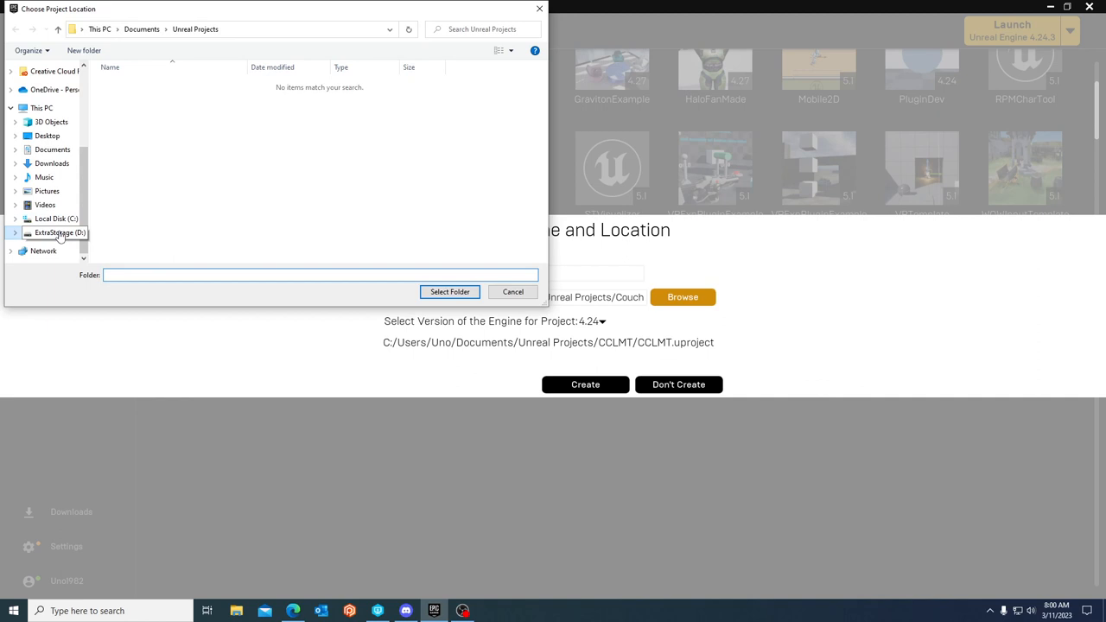
{"action": "left_click", "coordinate": [59, 231]}
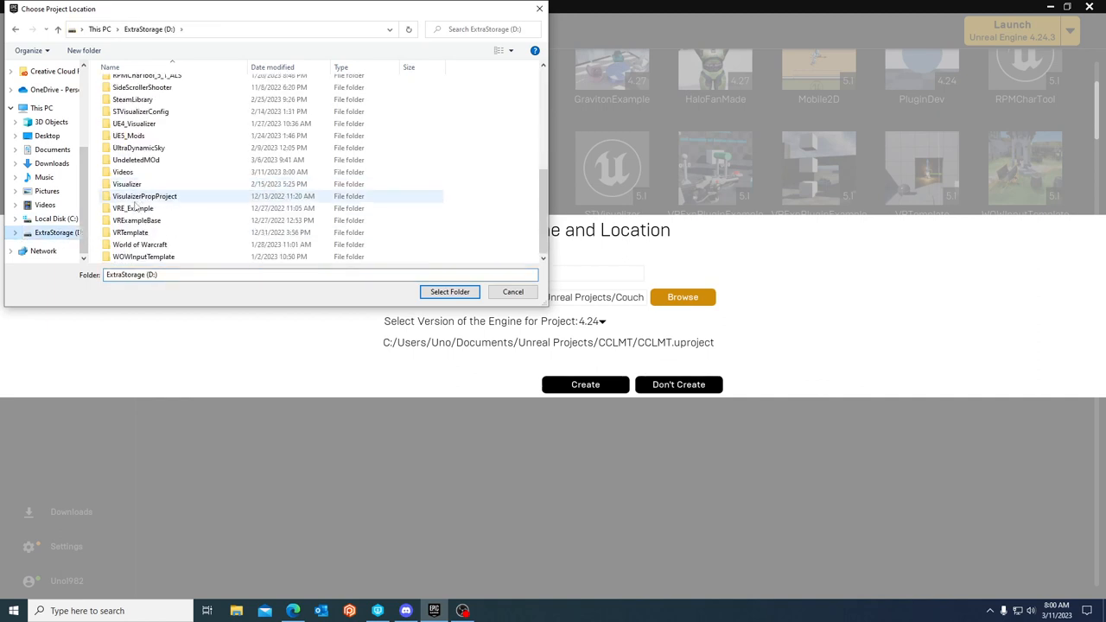
{"action": "mouse_move", "coordinate": [138, 207]}
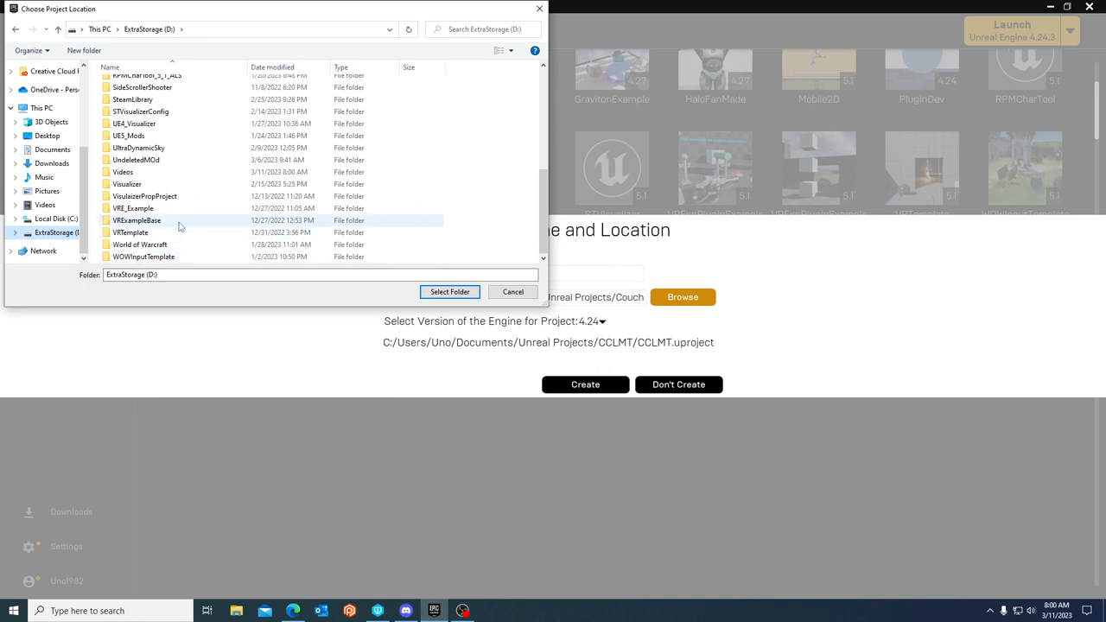
{"action": "mouse_move", "coordinate": [135, 221]}
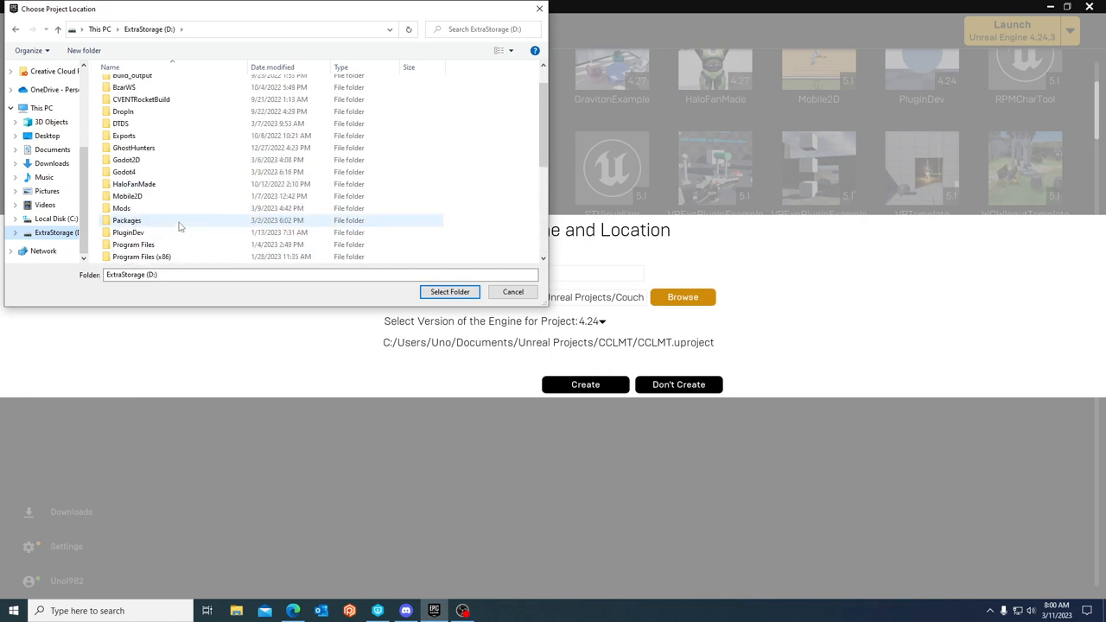
{"action": "scroll", "scroll_direction": "down", "scroll_amount": 3}
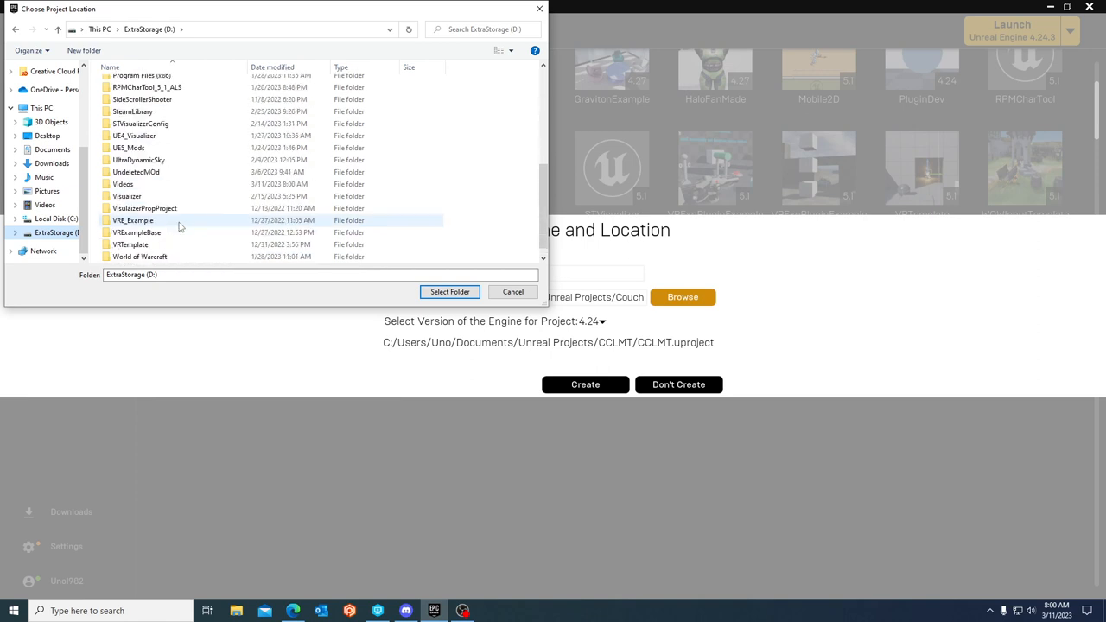
{"action": "left_click", "coordinate": [450, 290]}
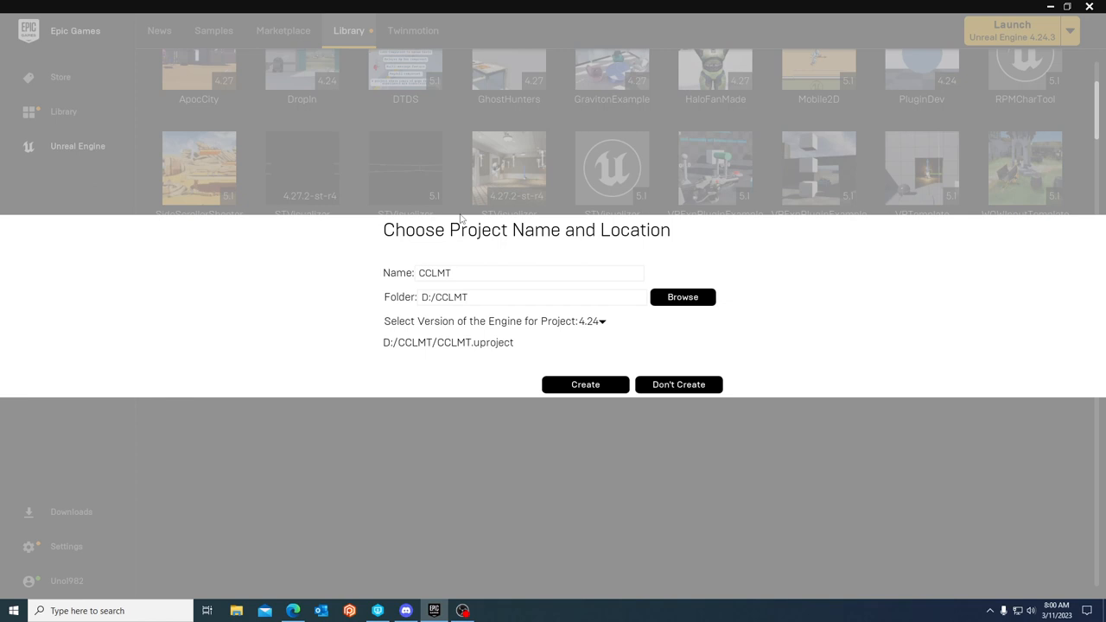
{"action": "mouse_move", "coordinate": [602, 320]}
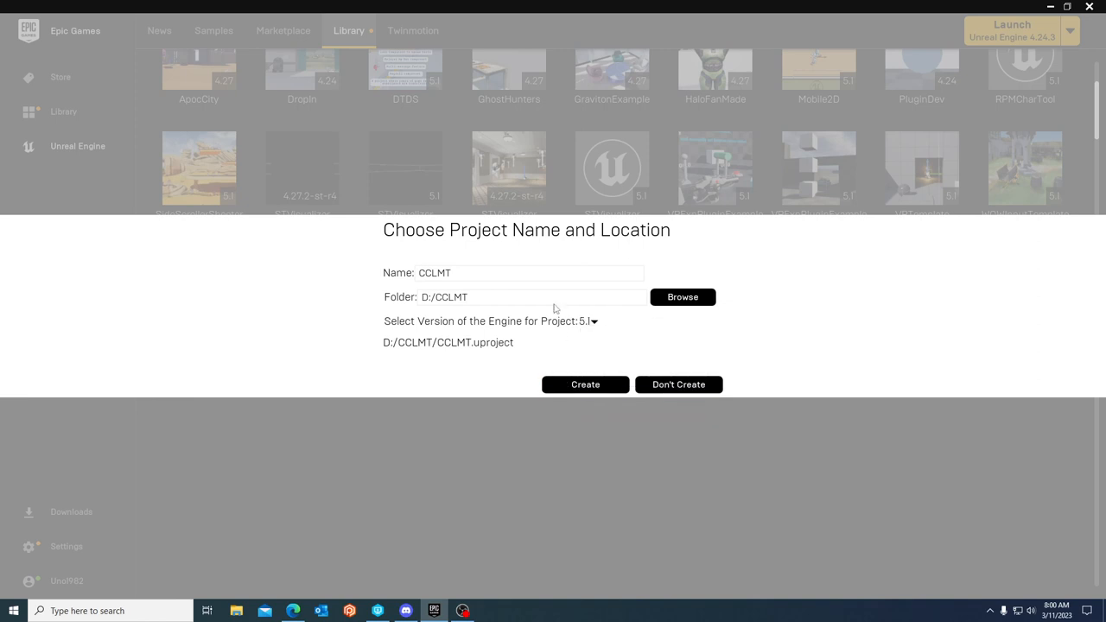
{"action": "mouse_move", "coordinate": [472, 337]}
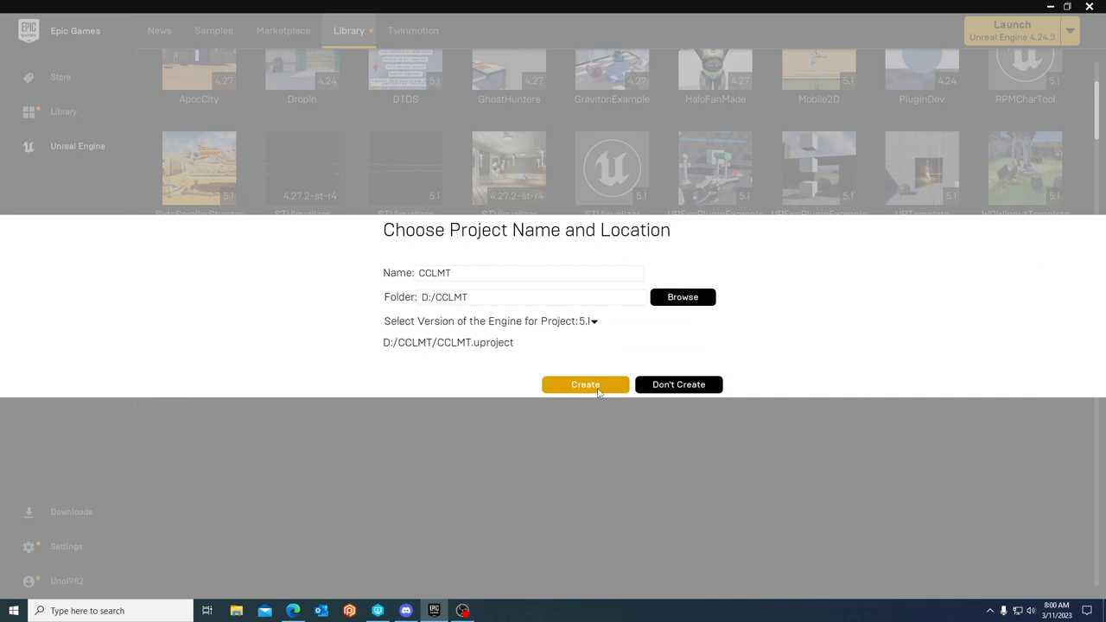
{"action": "mouse_move", "coordinate": [476, 290]}
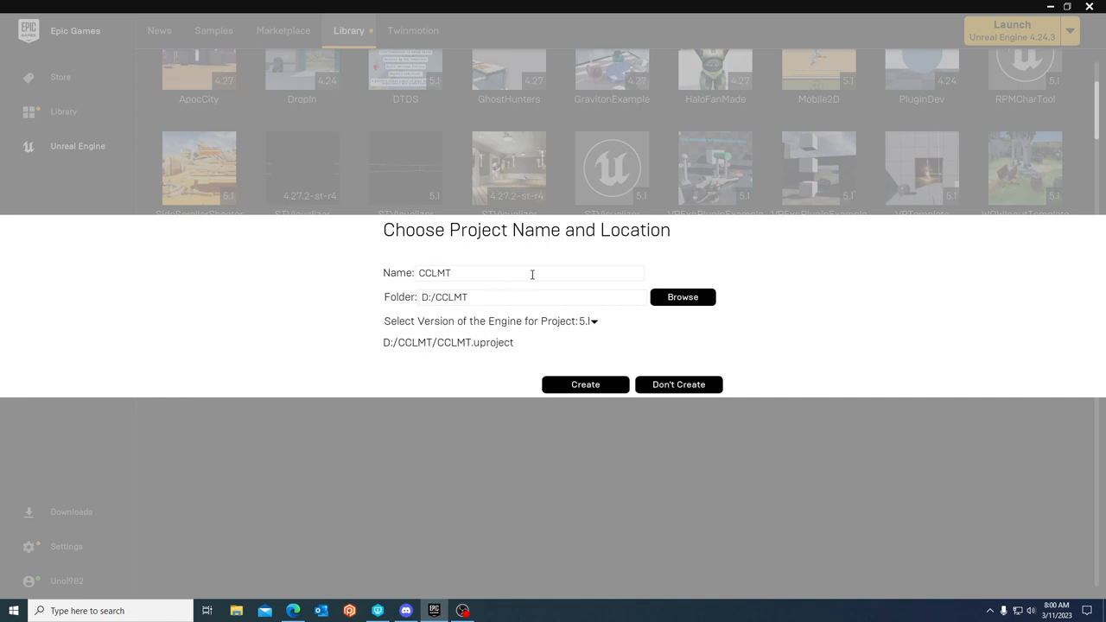
- Create the CCLMT project for engine version 5.1
{"action": "left_click", "coordinate": [680, 384]}
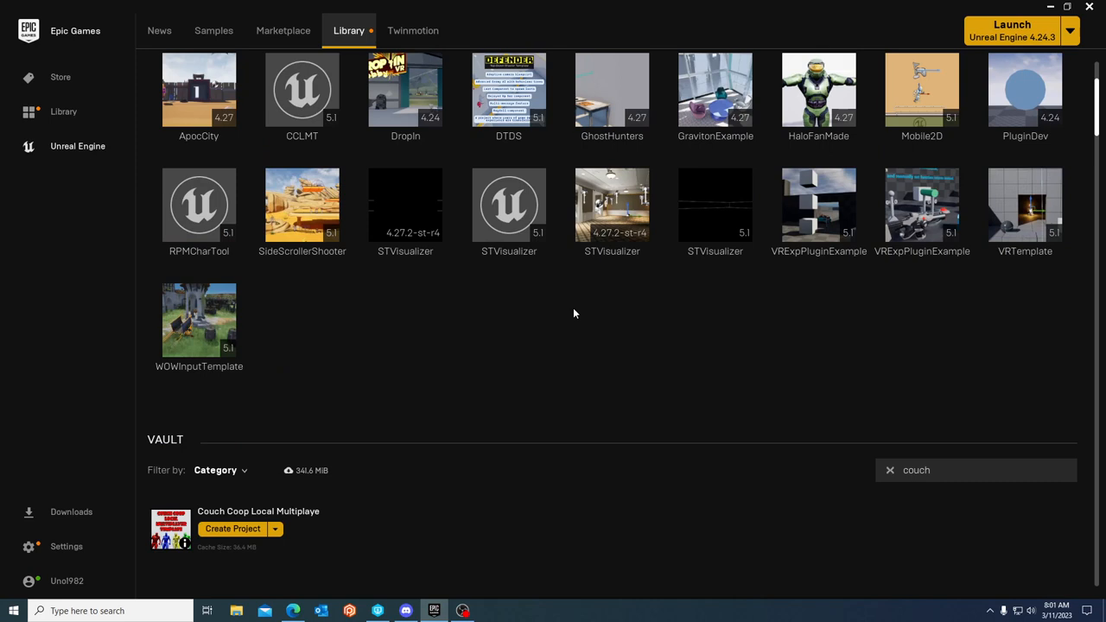
- Launch the CCLMT project from the library into Unreal Editor 5.1
{"action": "left_click", "coordinate": [301, 90]}
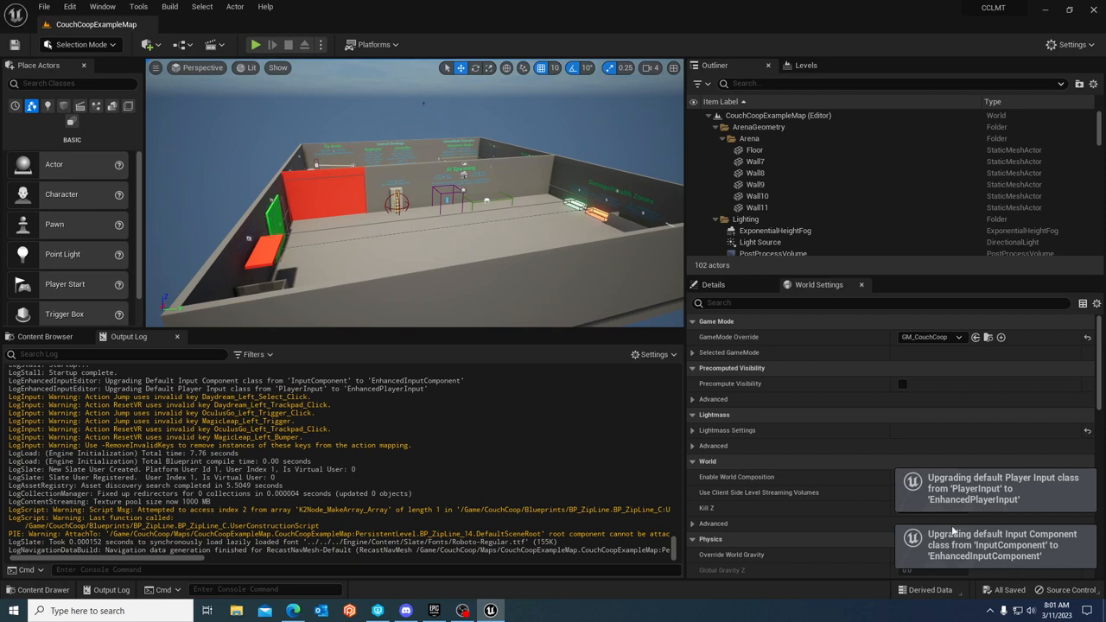
{"action": "mouse_move", "coordinate": [1013, 533]}
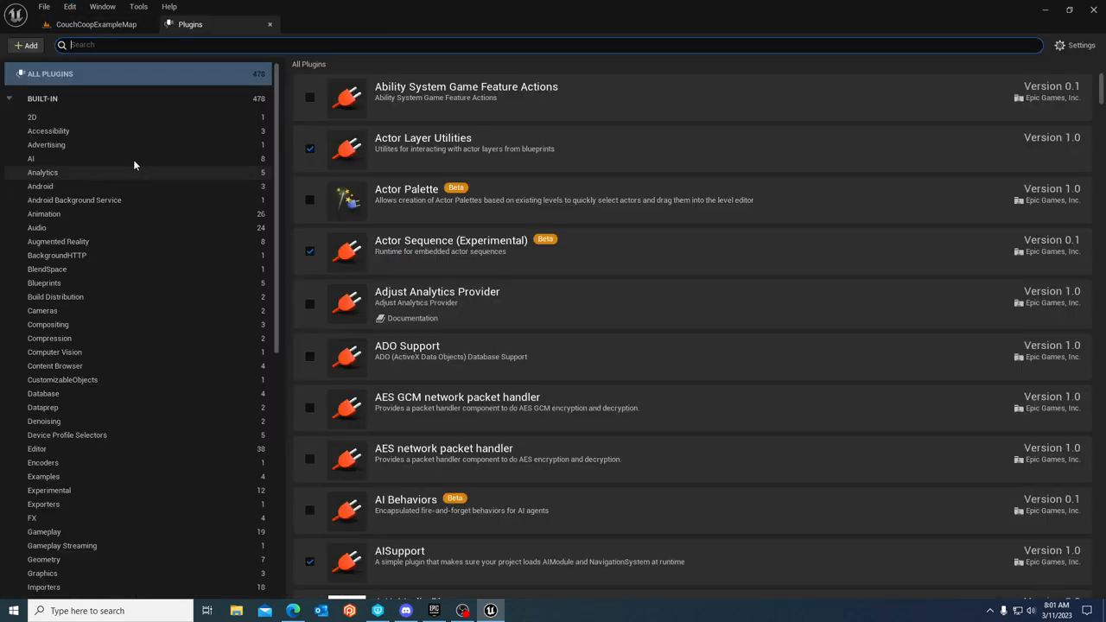
{"action": "mouse_move", "coordinate": [211, 117]}
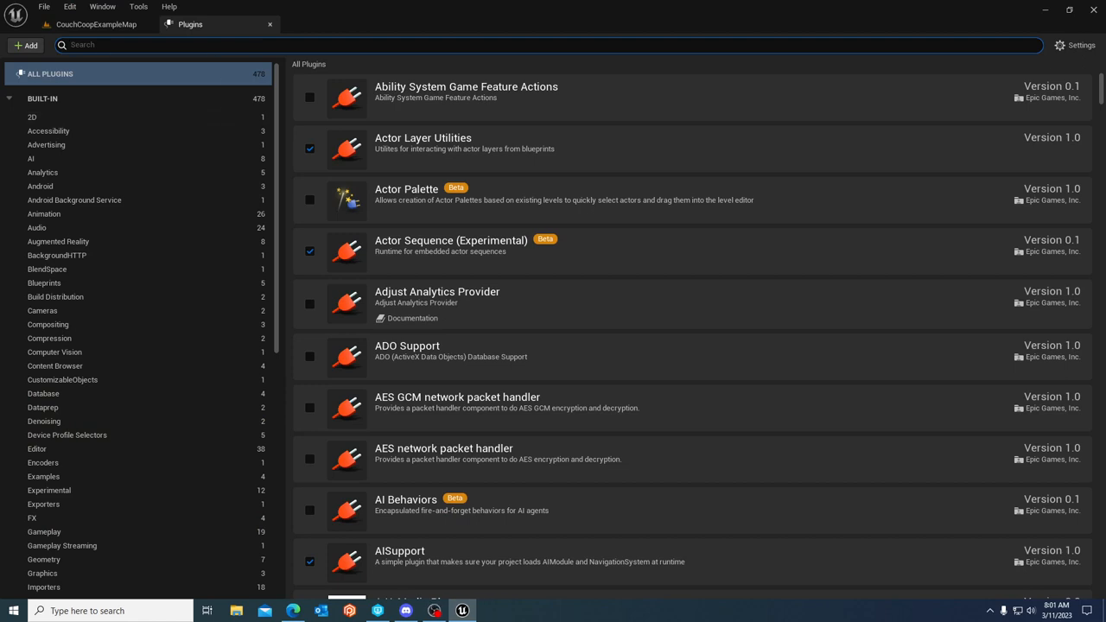
- Enable the Enhanced Input plugin for the project via the Plugins search
{"action": "type", "text": "ehanced"}
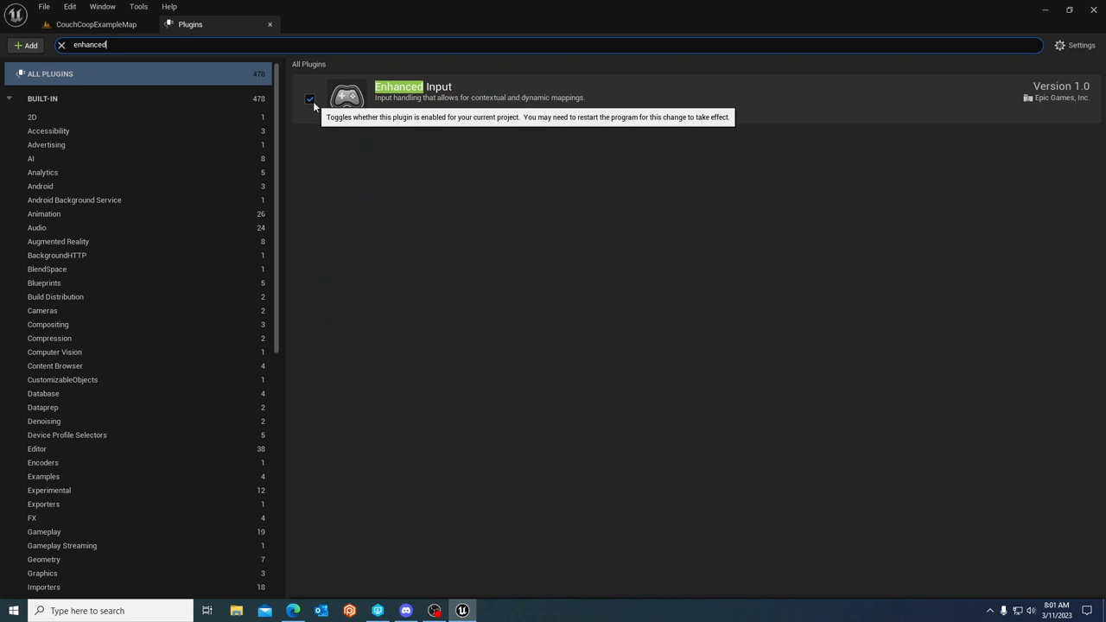
{"action": "left_click", "coordinate": [310, 98]}
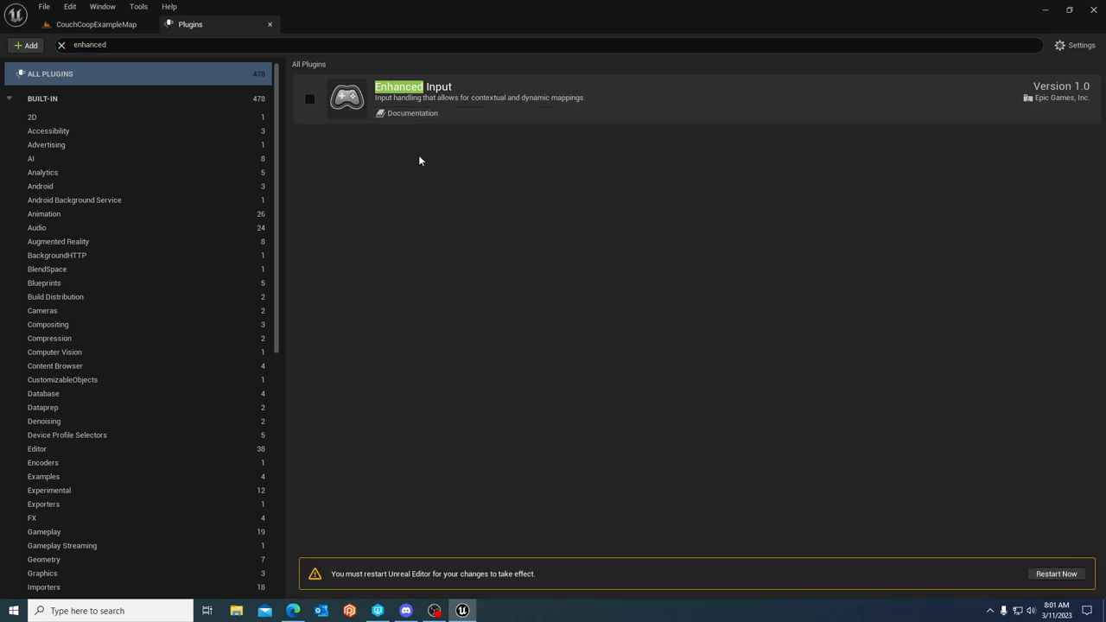
{"action": "mouse_move", "coordinate": [412, 114]}
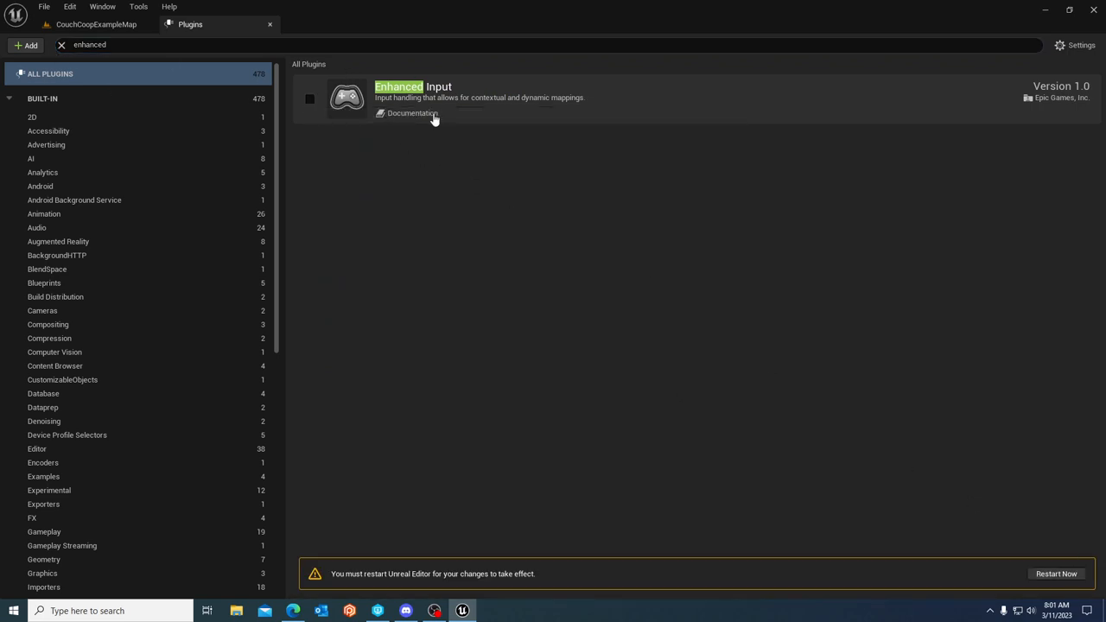
{"action": "mouse_move", "coordinate": [1085, 536]}
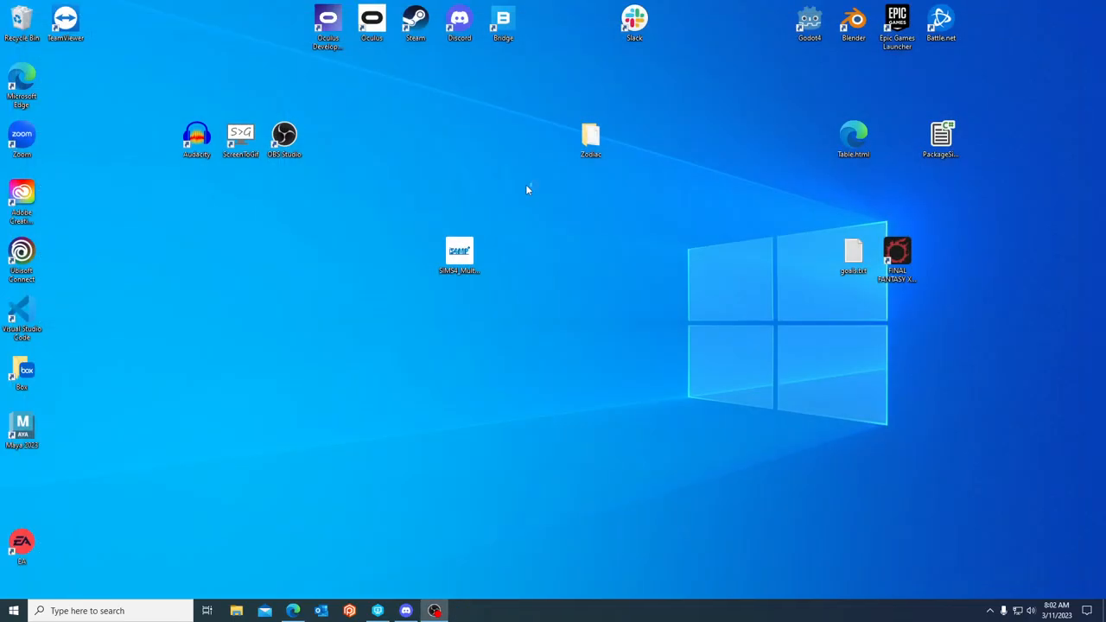
- Relaunch the CCLMT project from the desktop to restart the editor
{"action": "double_click", "coordinate": [460, 251]}
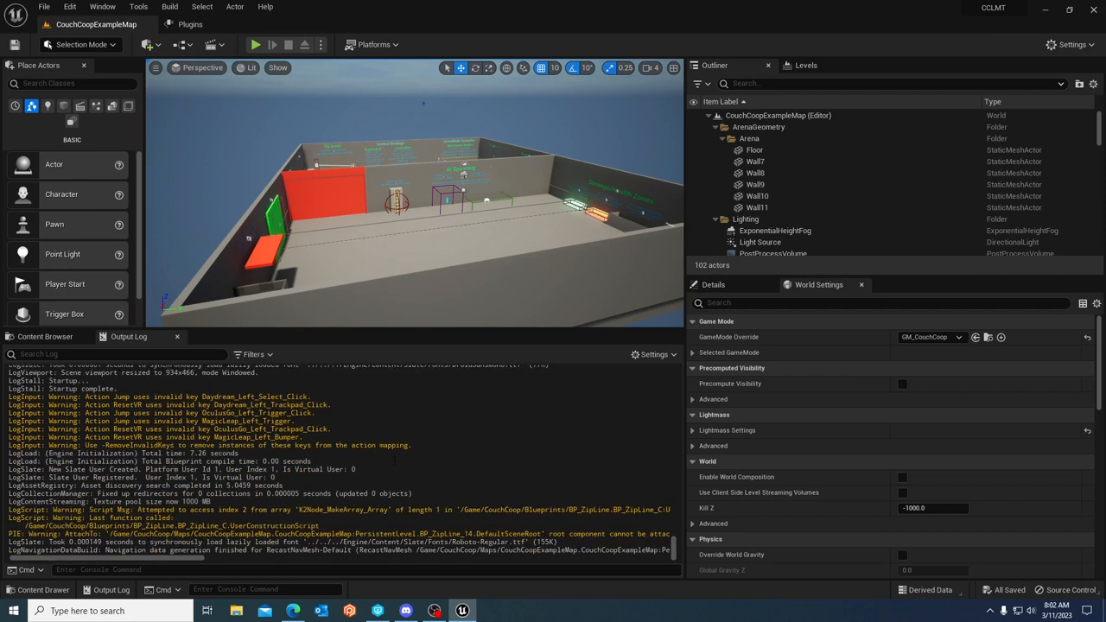
- Review the Engine > Input action and axis mappings in Project Settings, then close it
{"action": "left_click", "coordinate": [69, 7]}
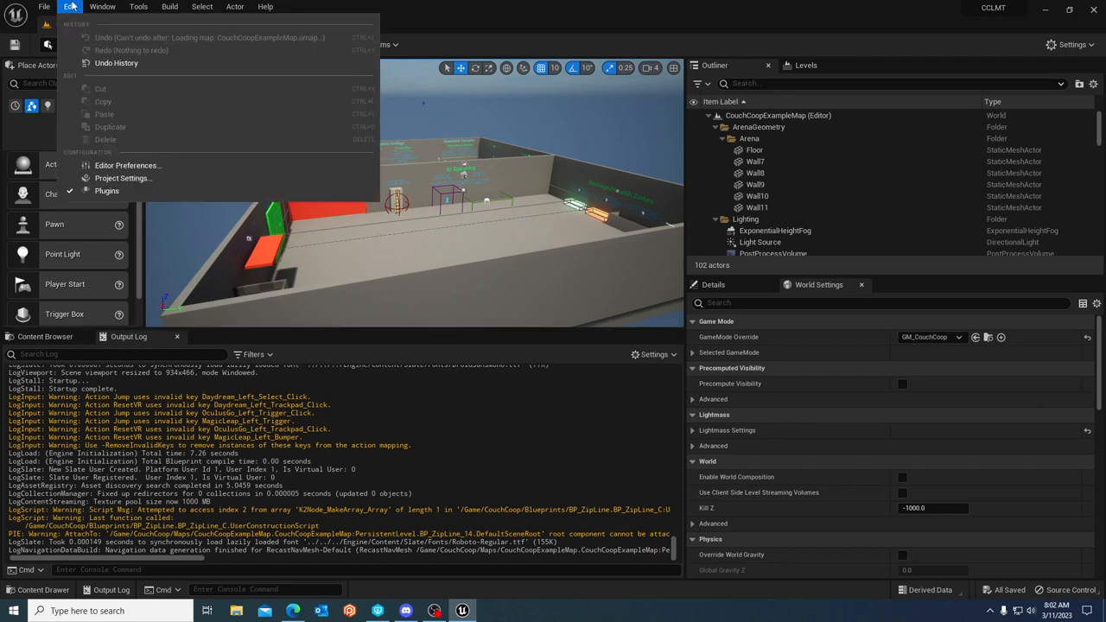
{"action": "mouse_move", "coordinate": [123, 178]}
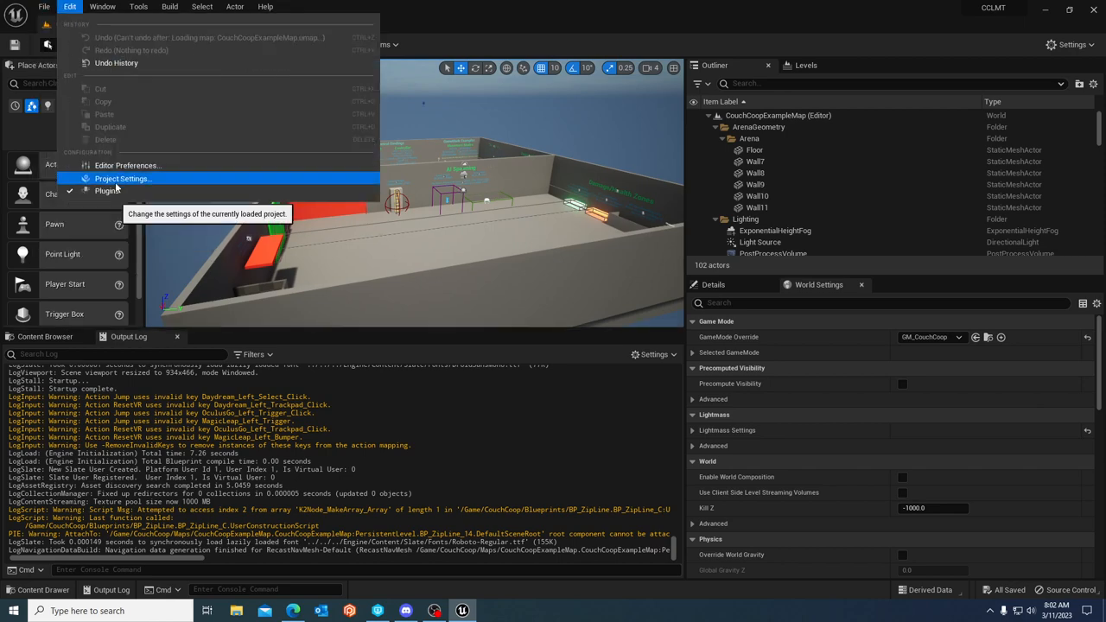
{"action": "left_click", "coordinate": [121, 178]}
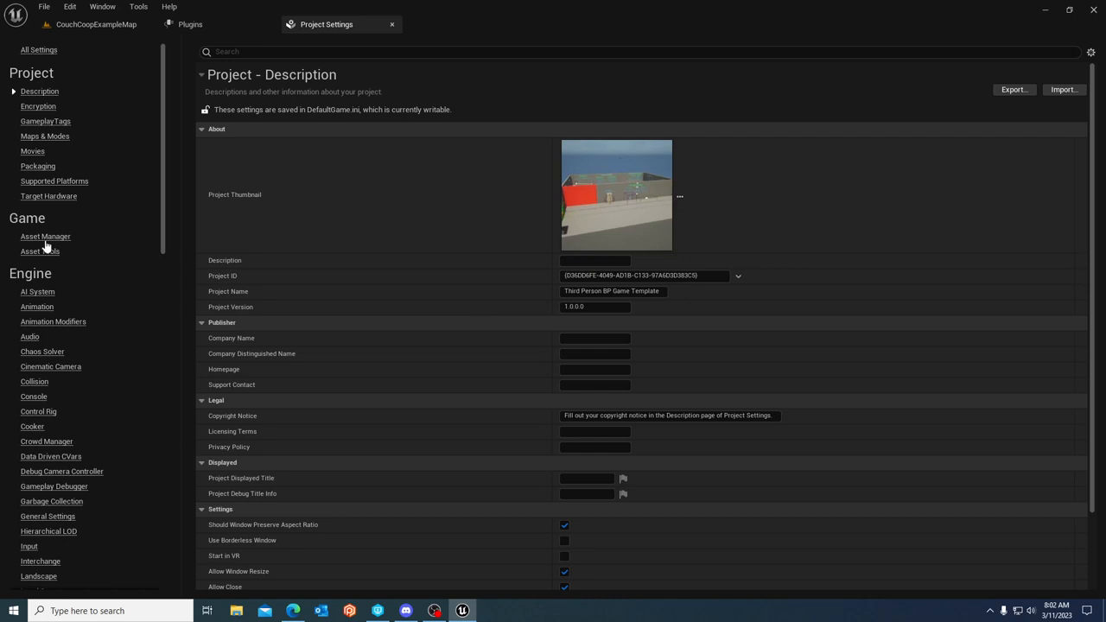
{"action": "mouse_move", "coordinate": [30, 546]}
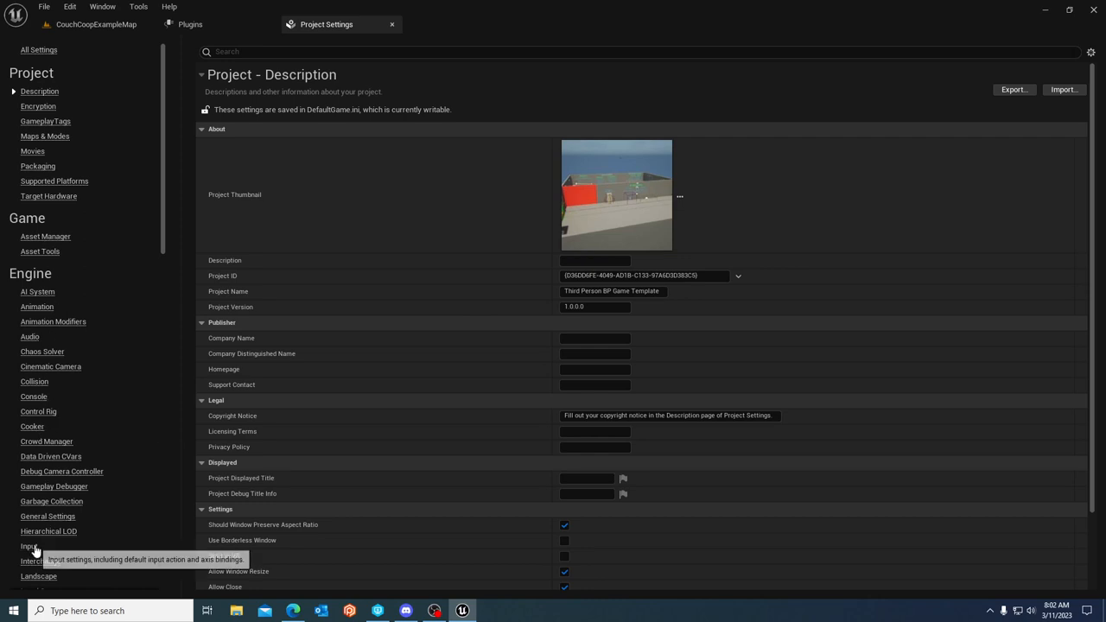
{"action": "left_click", "coordinate": [27, 546]}
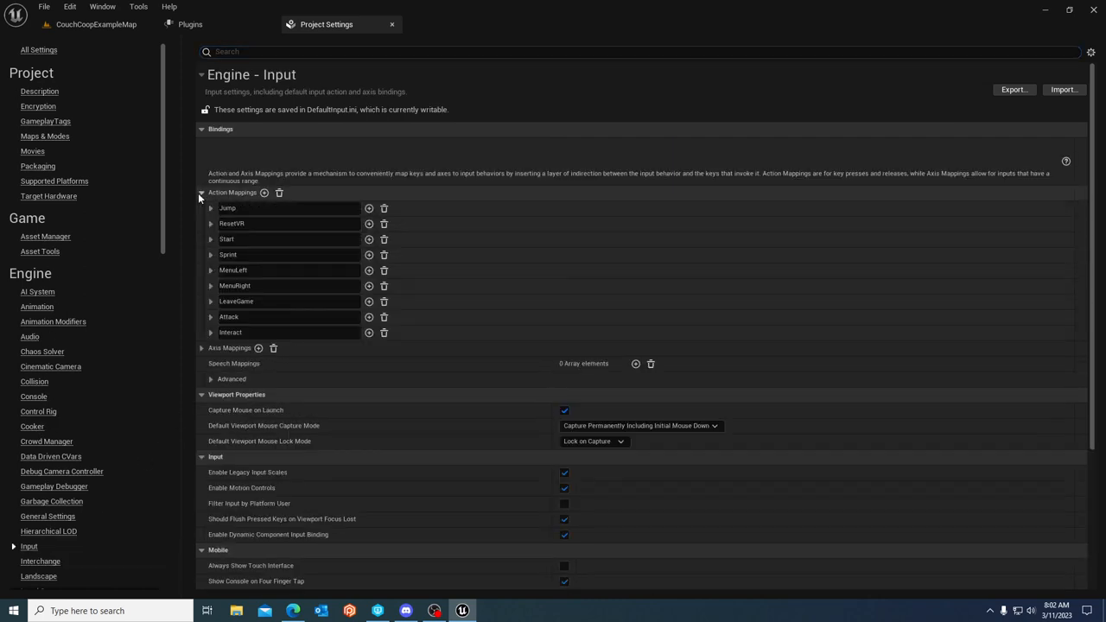
{"action": "left_click", "coordinate": [211, 347]}
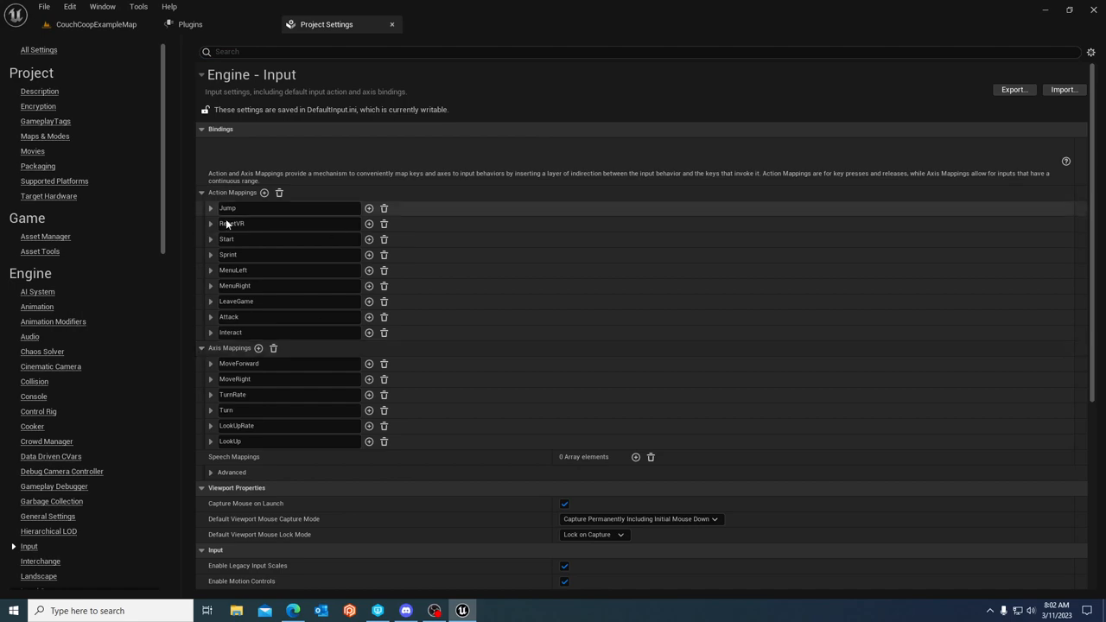
{"action": "mouse_move", "coordinate": [393, 24]}
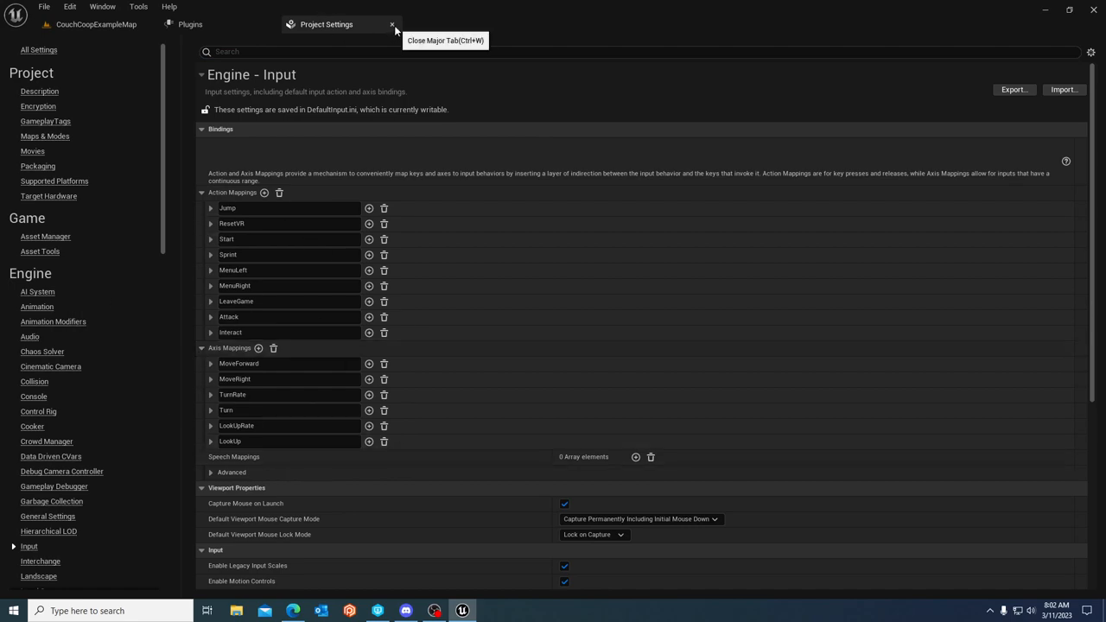
{"action": "left_click", "coordinate": [392, 24]}
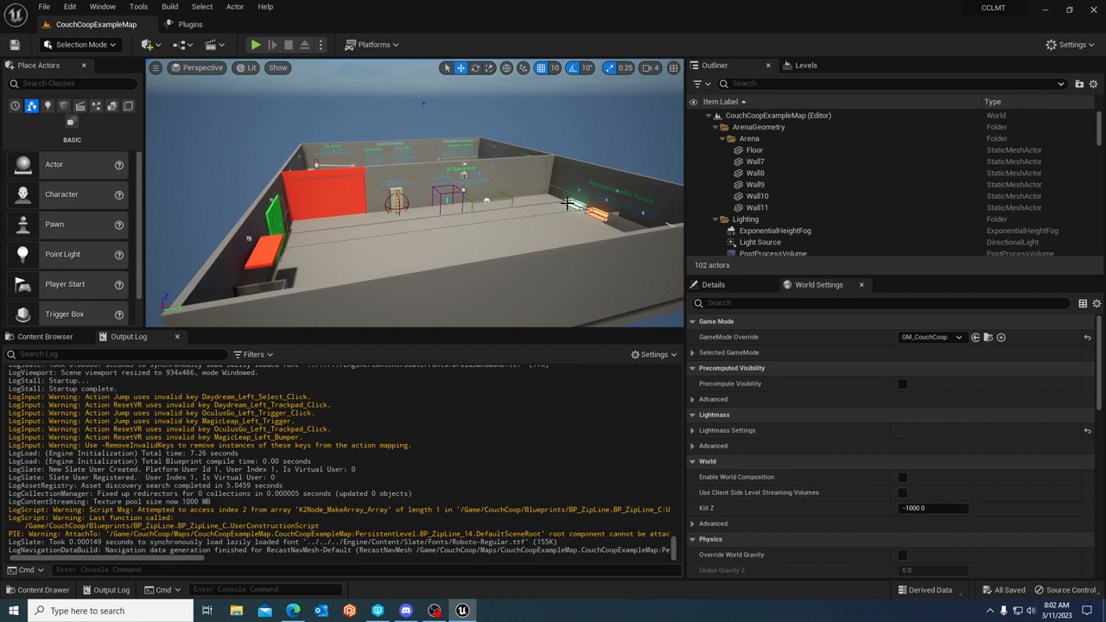
{"action": "mouse_move", "coordinate": [547, 206]}
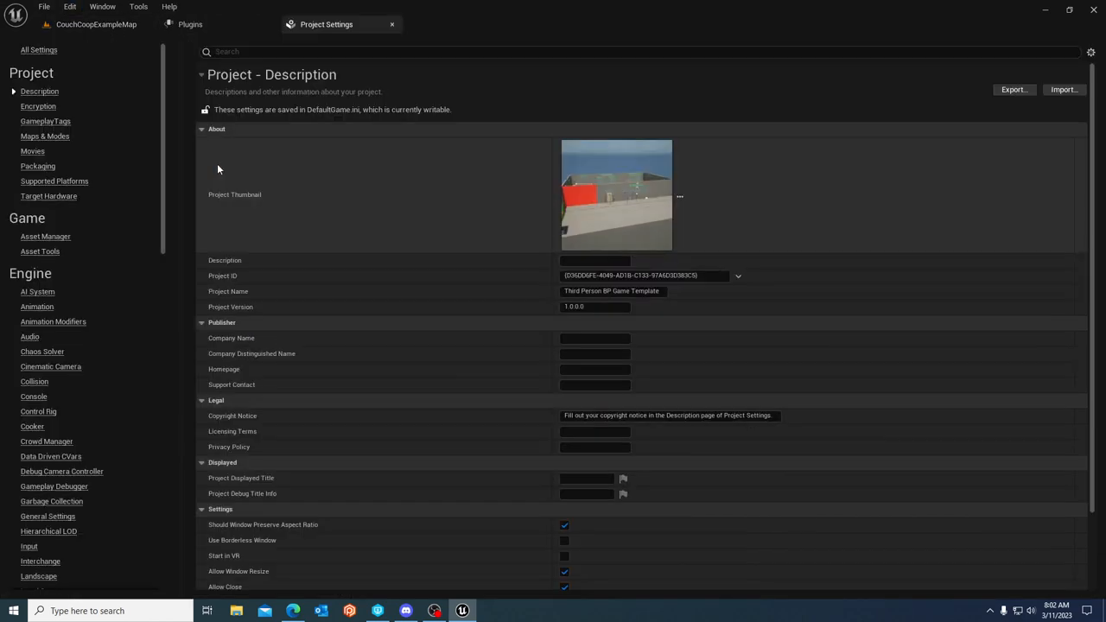
{"action": "type", "text": "s"}
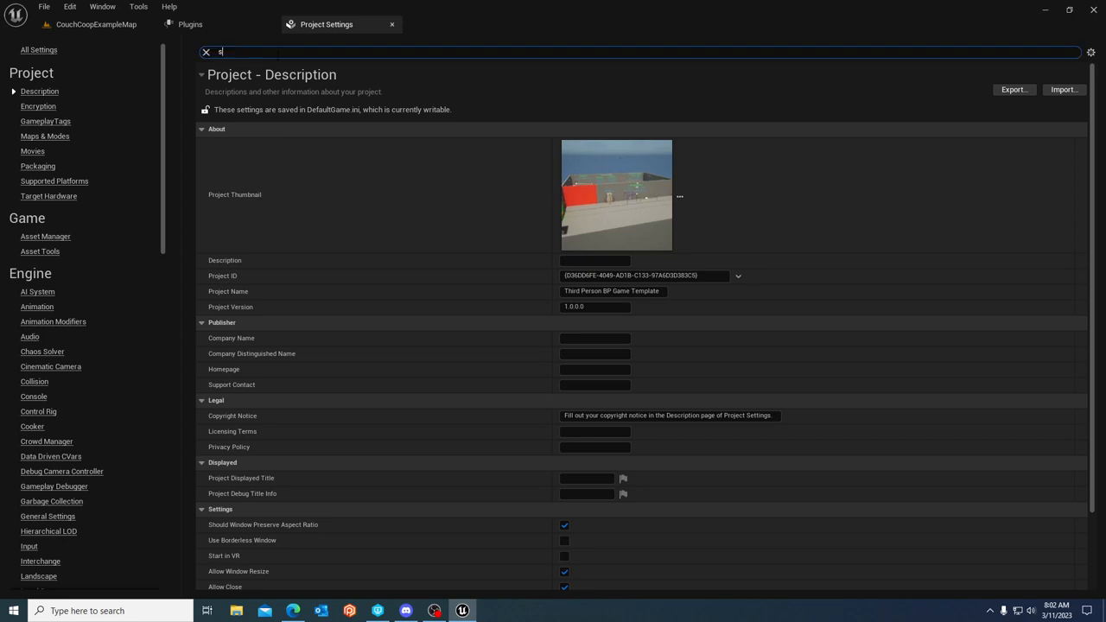
{"action": "type", "text": "kip"}
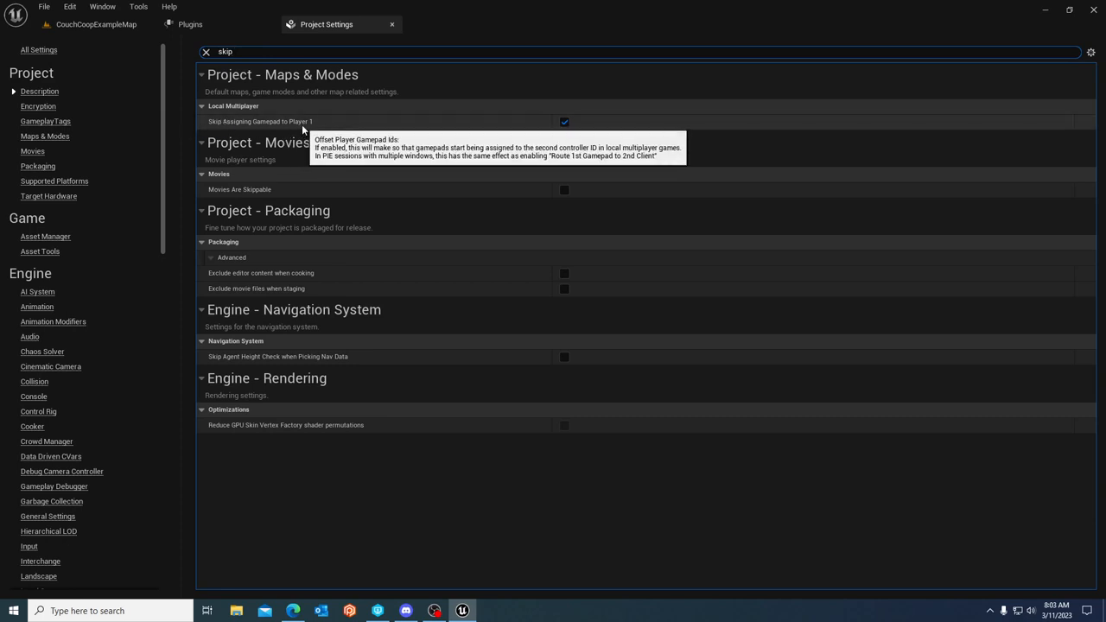
{"action": "mouse_move", "coordinate": [403, 138]}
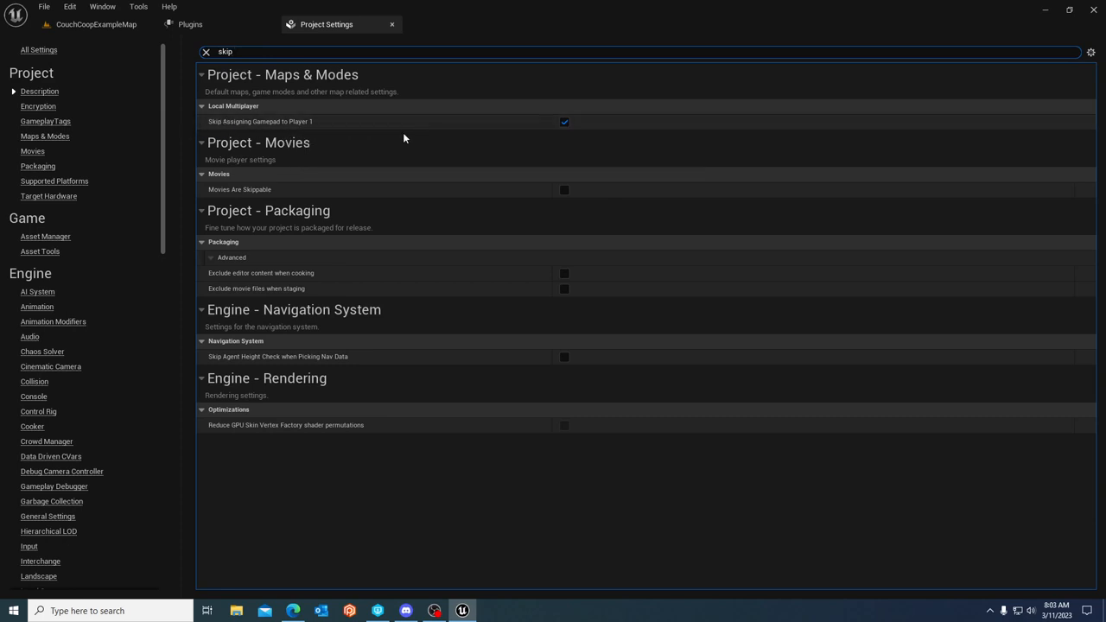
{"action": "mouse_move", "coordinate": [380, 41]}
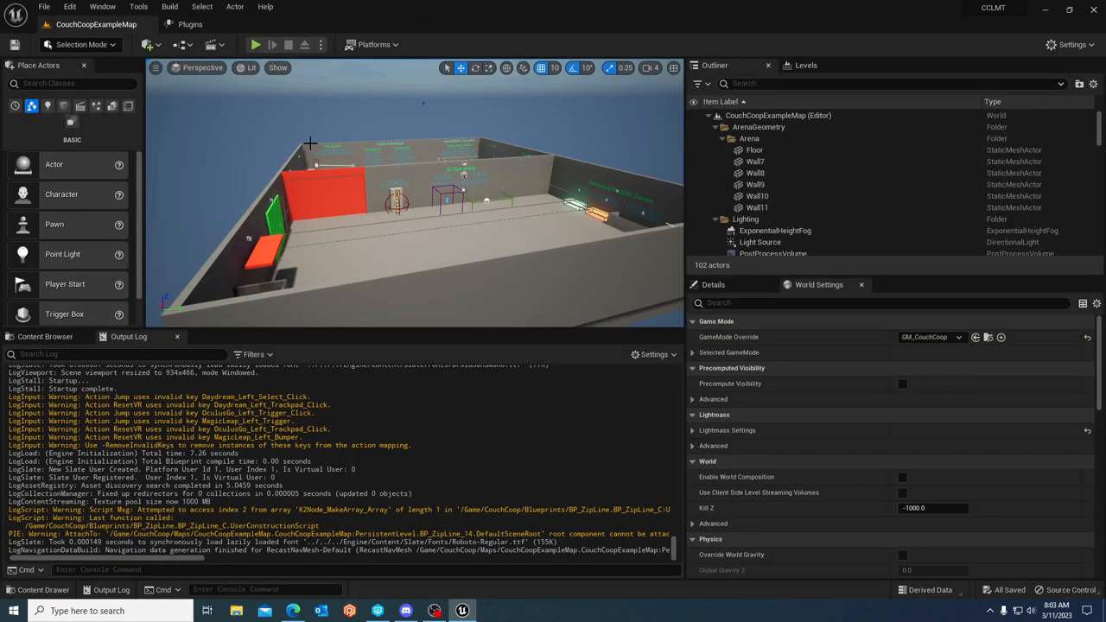
{"action": "mouse_move", "coordinate": [335, 102]}
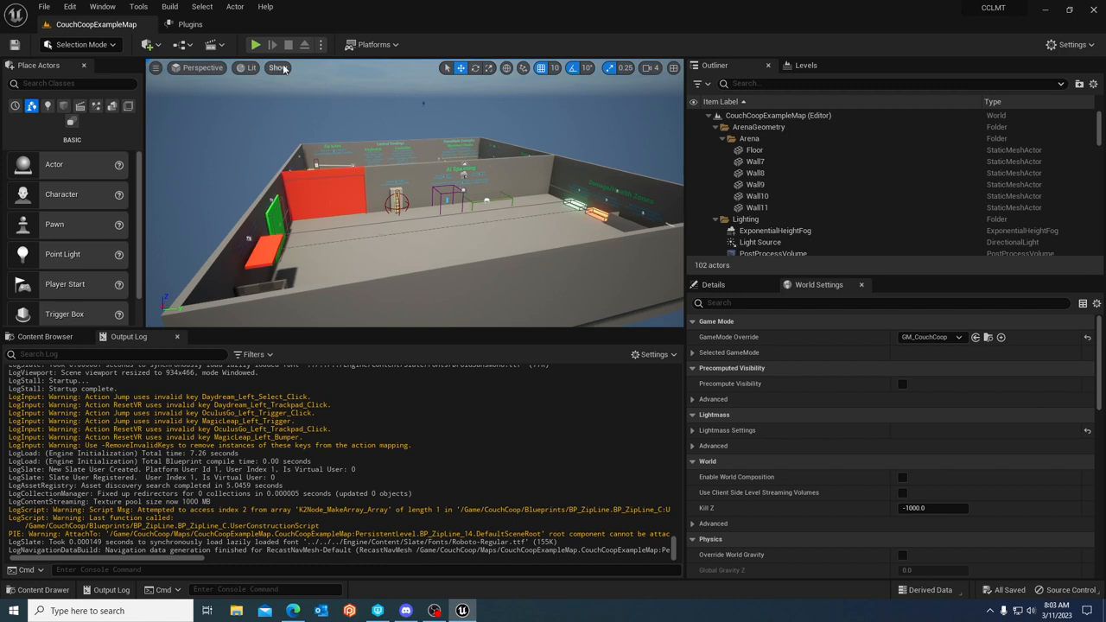
{"action": "mouse_move", "coordinate": [256, 45]}
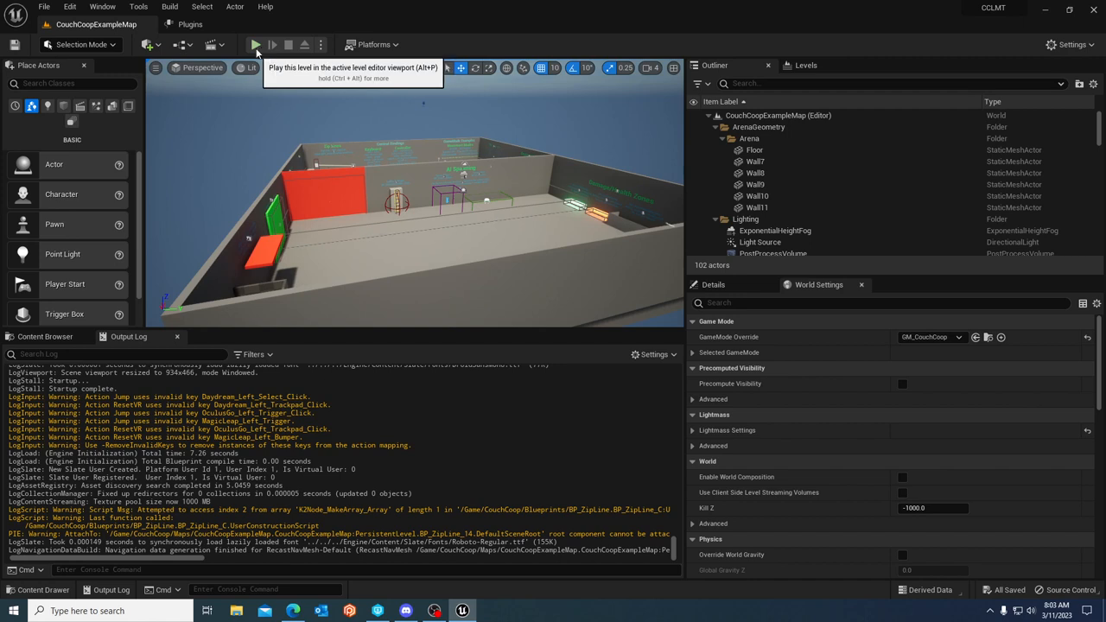
{"action": "mouse_move", "coordinate": [481, 218]}
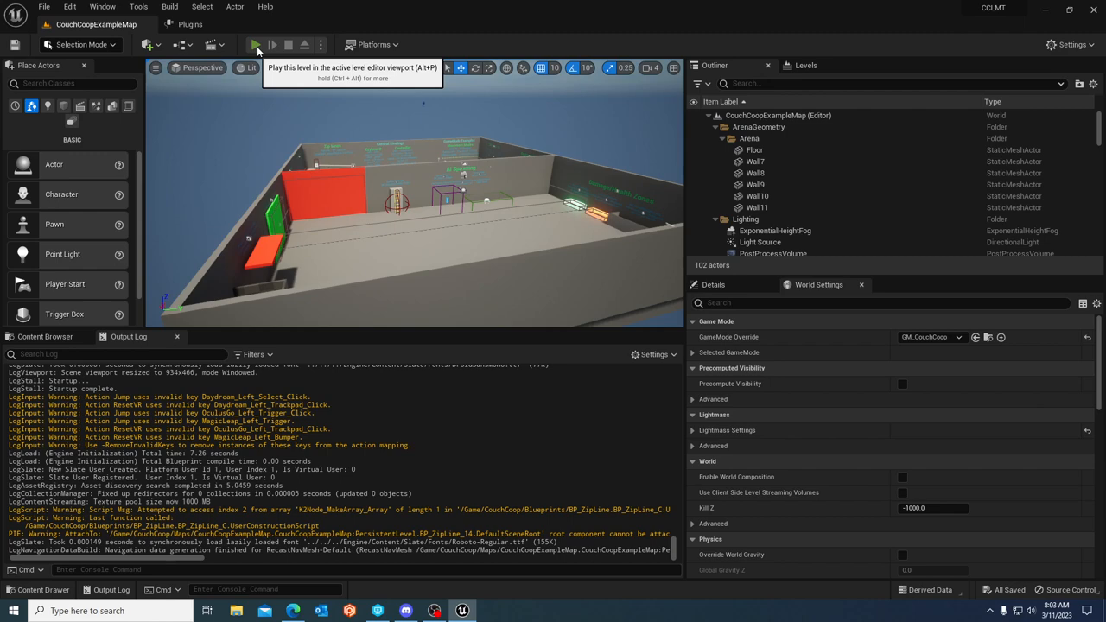
- Run a Play In Editor test of the level and review the Message Log errors
{"action": "left_click", "coordinate": [256, 45]}
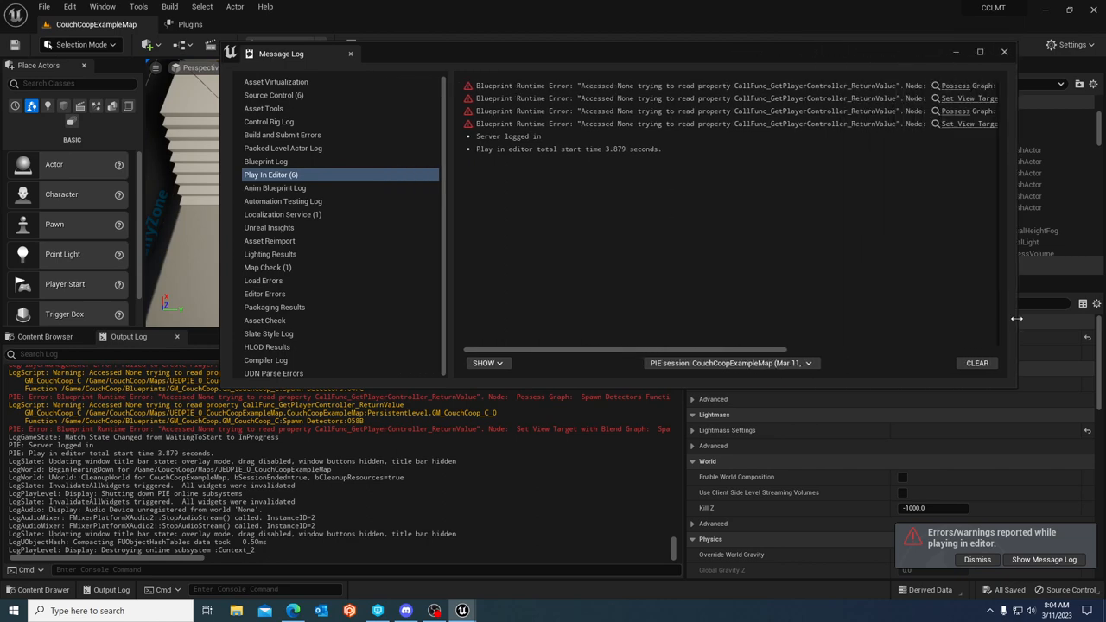
- Untick 'Skip Assigning Gamepad to Player 1' in Project Settings and close the settings
{"action": "left_click", "coordinate": [1004, 52]}
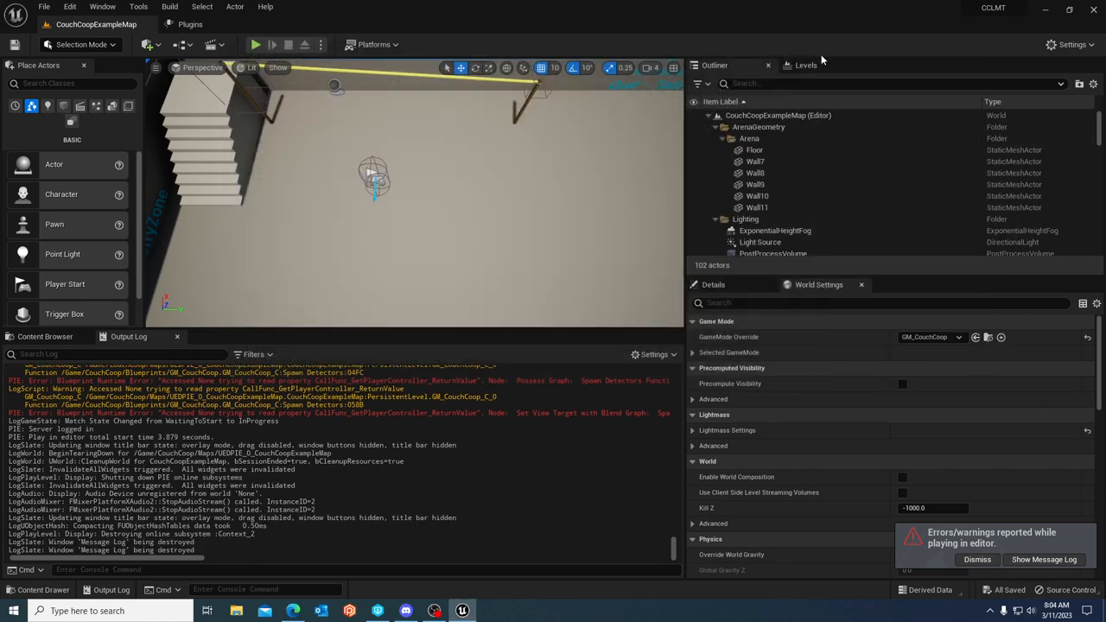
{"action": "left_click", "coordinate": [69, 7]}
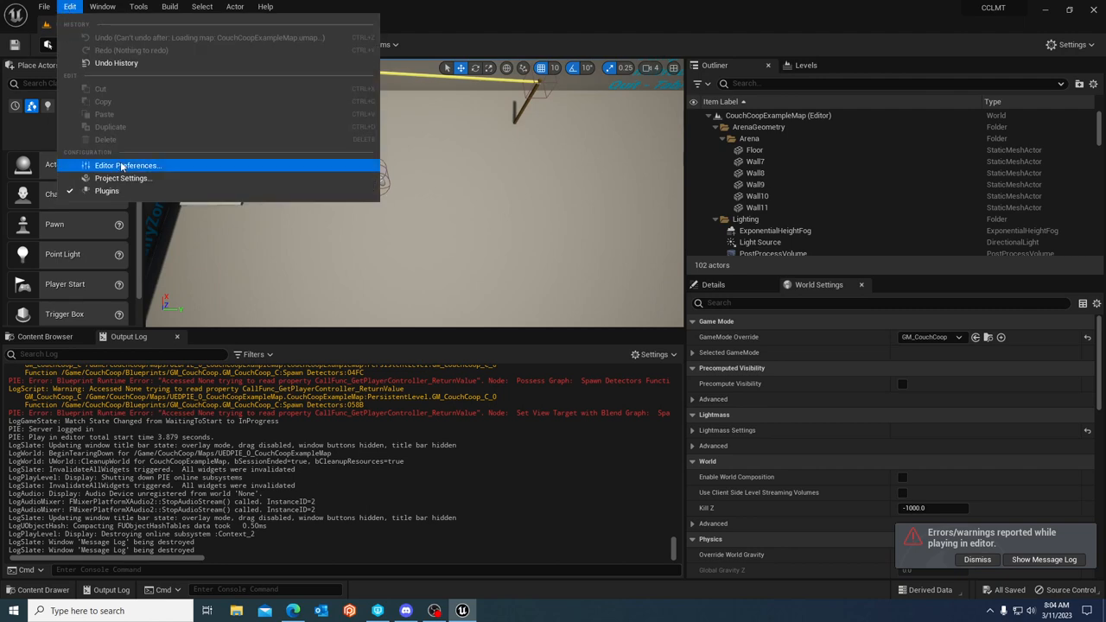
{"action": "left_click", "coordinate": [124, 178]}
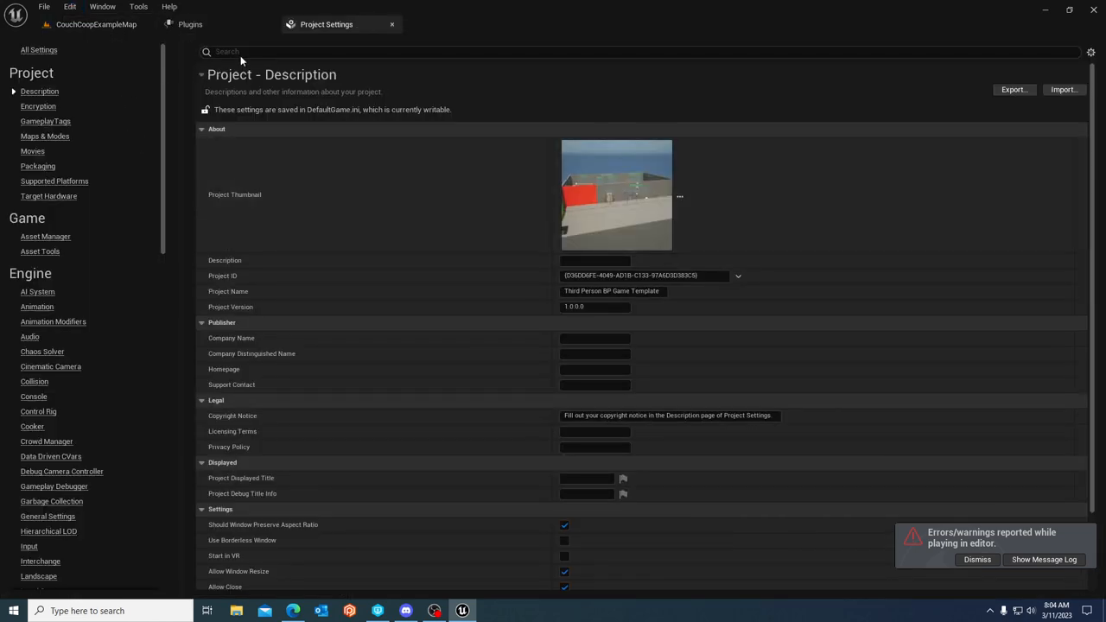
{"action": "type", "text": "skip"}
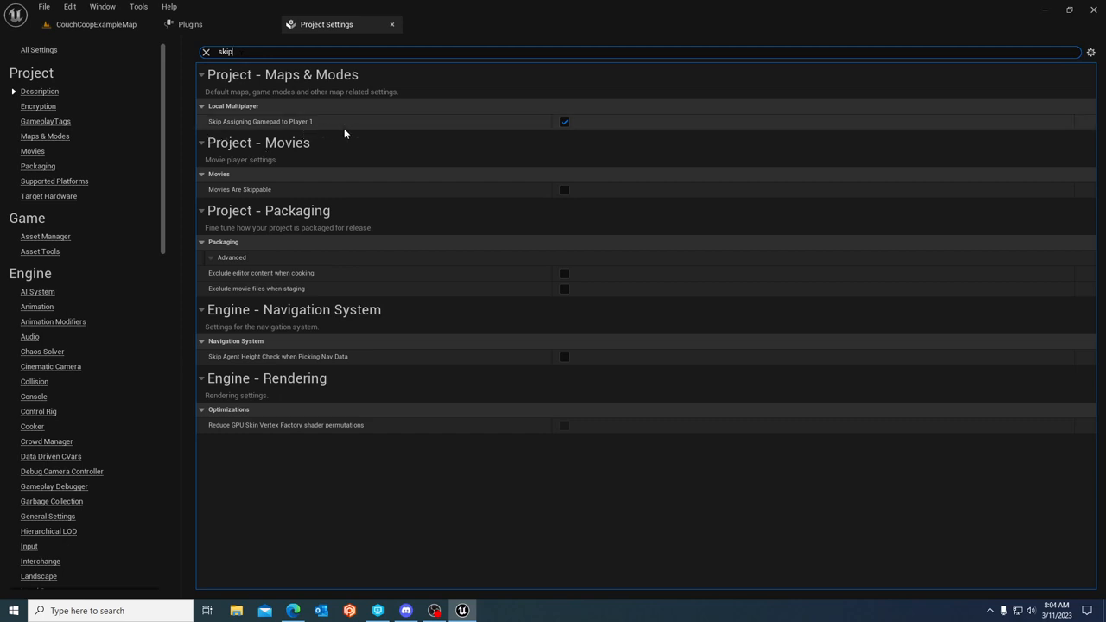
{"action": "left_click", "coordinate": [564, 121]}
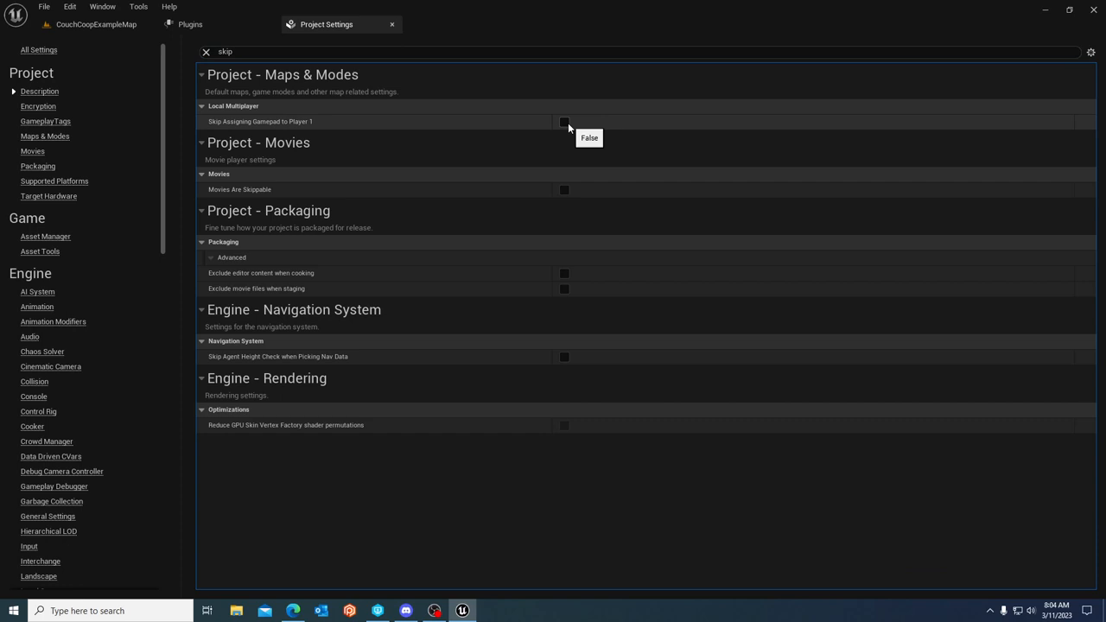
{"action": "mouse_move", "coordinate": [285, 128]}
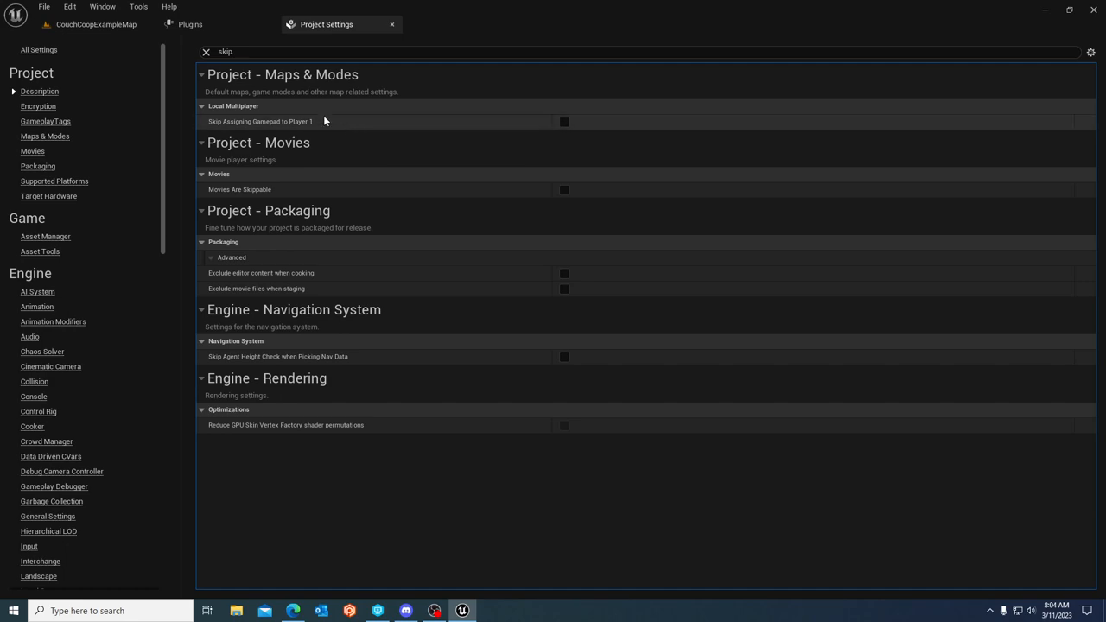
{"action": "left_click", "coordinate": [190, 24]}
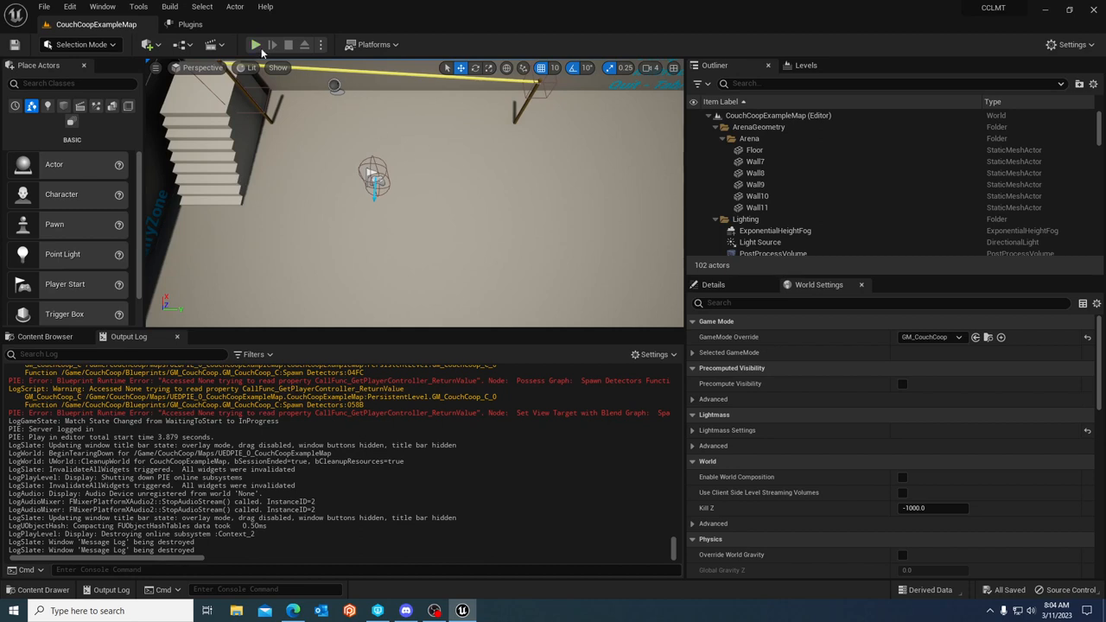
- Run a second Play In Editor test and check the Spawn Detectors errors
{"action": "left_click", "coordinate": [256, 45]}
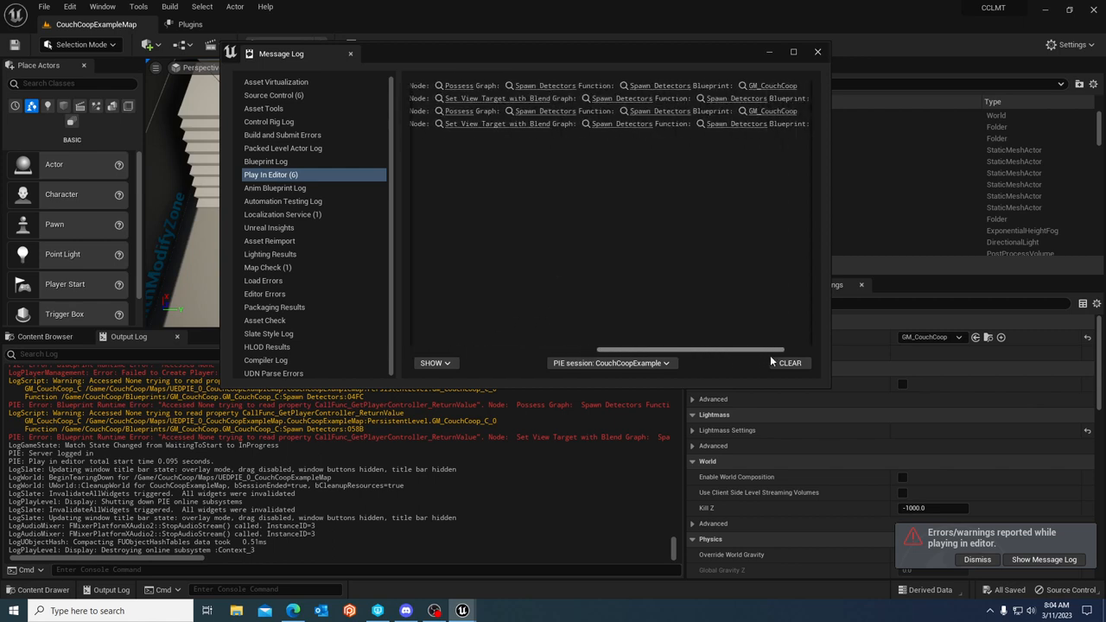
{"action": "mouse_move", "coordinate": [560, 90]}
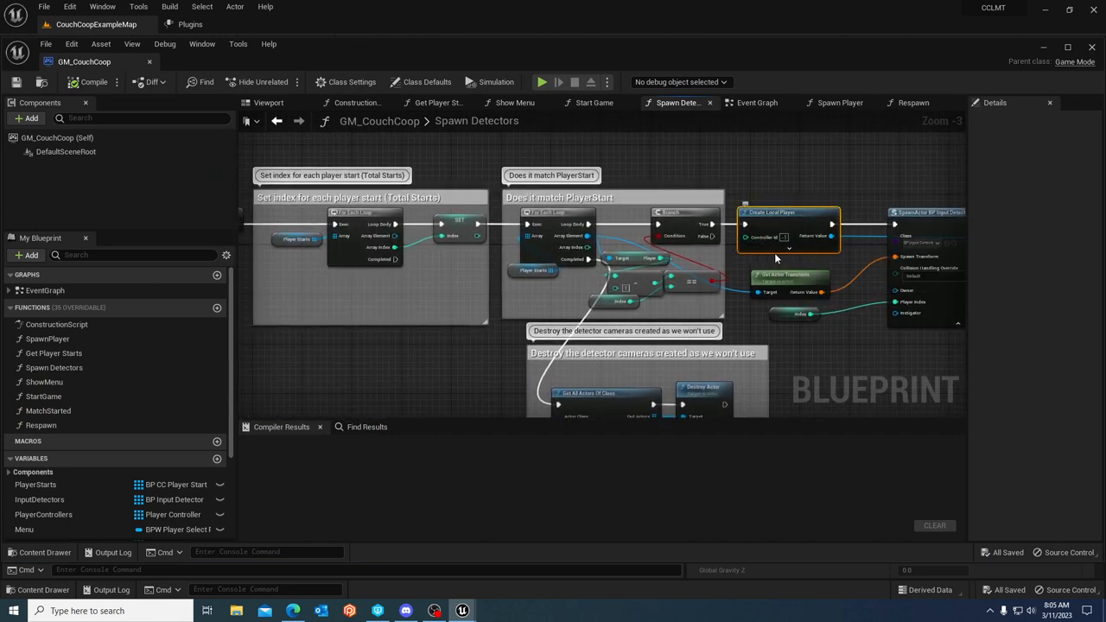
{"action": "mouse_move", "coordinate": [761, 251]}
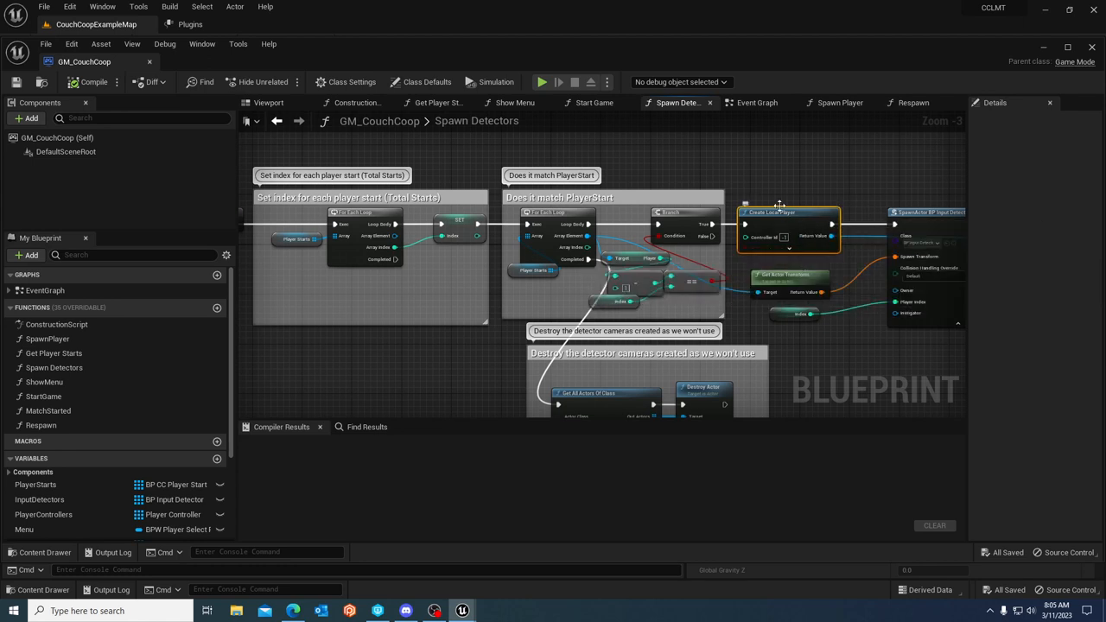
{"action": "mouse_move", "coordinate": [767, 252]}
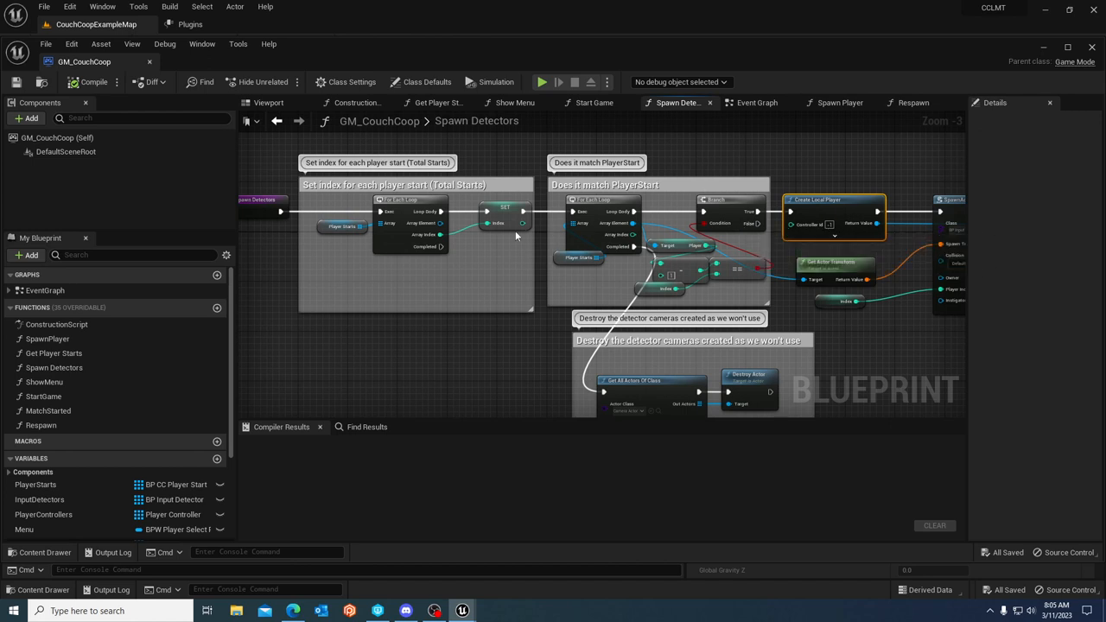
{"action": "mouse_move", "coordinate": [551, 218]}
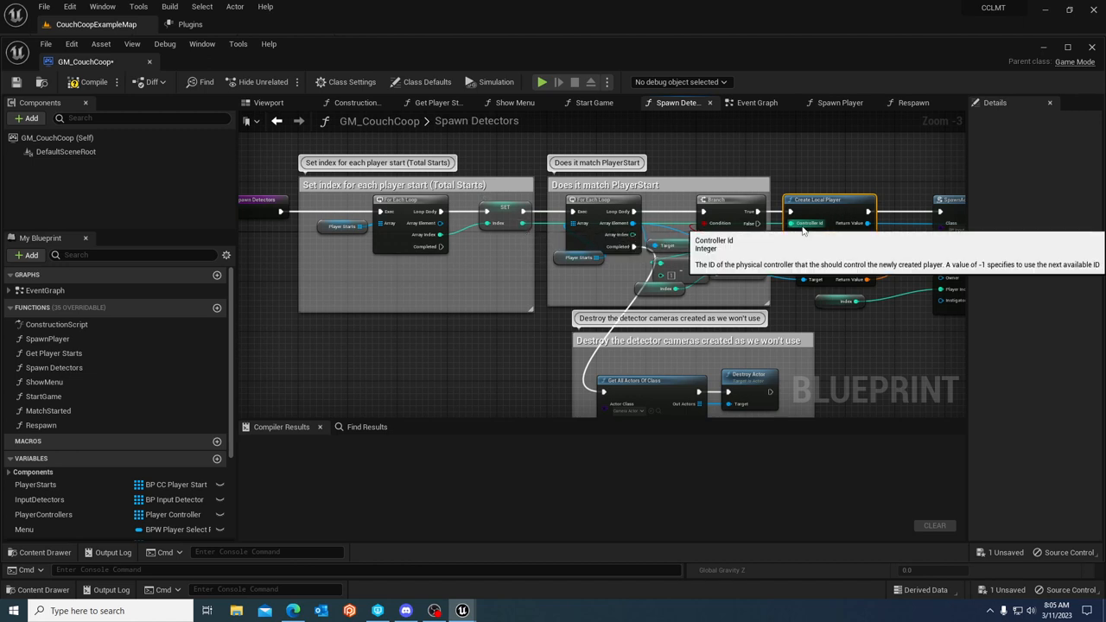
{"action": "mouse_move", "coordinate": [798, 228]}
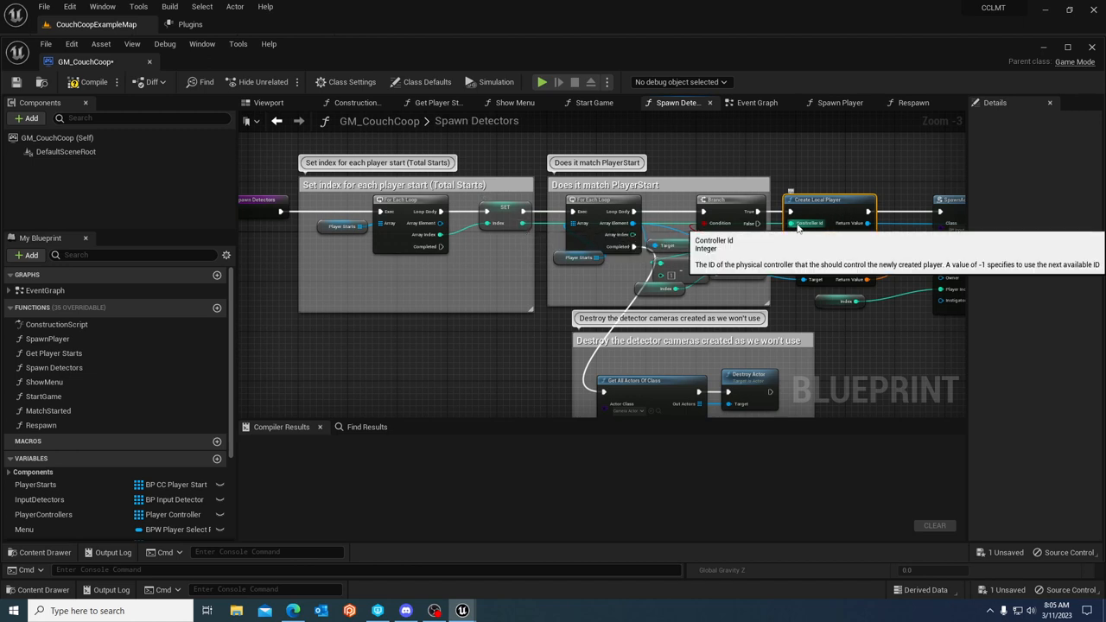
- Inspect the Controller Id input on the Create Local Player node in Spawn Detectors
{"action": "left_click", "coordinate": [94, 81]}
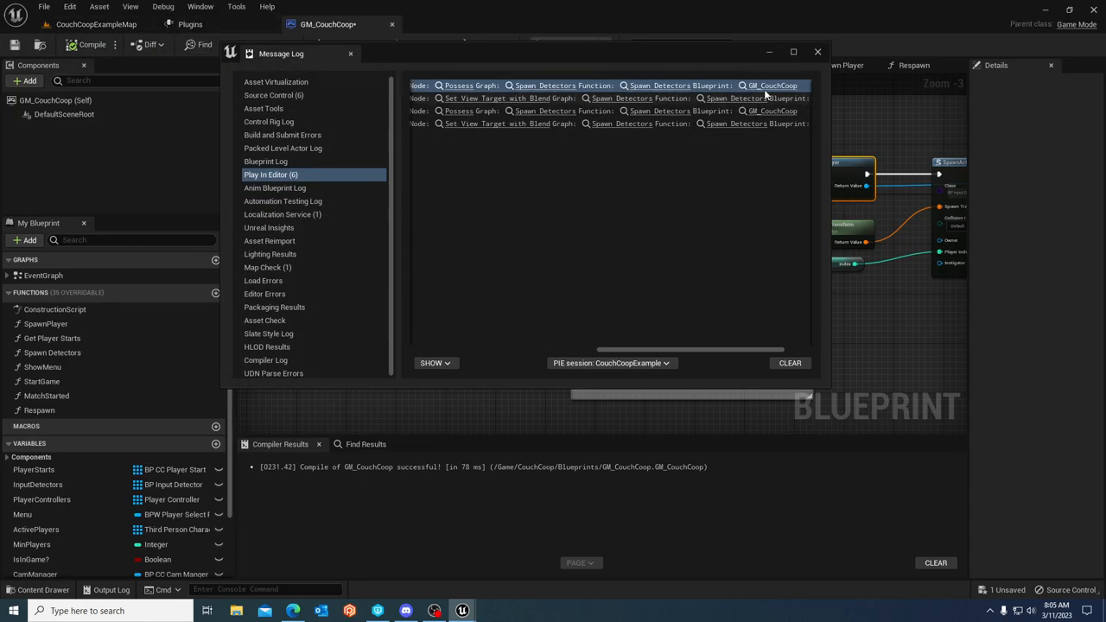
- Jump from the Message Log link to the Create Local Player node in GM_CouchCoop
{"action": "left_click", "coordinate": [816, 51]}
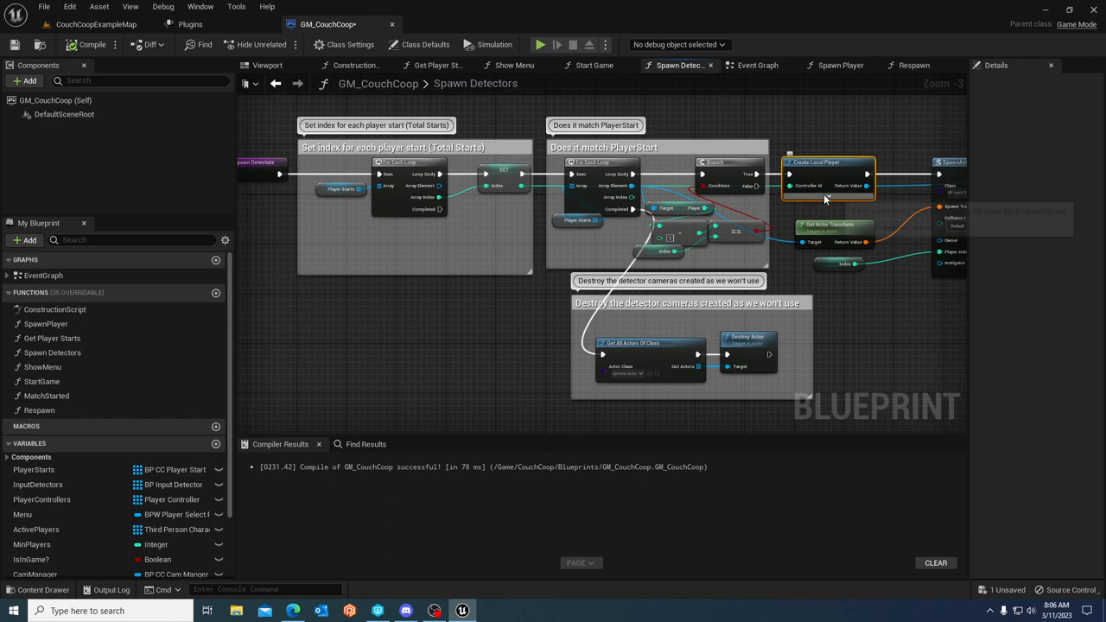
{"action": "mouse_move", "coordinate": [819, 197]}
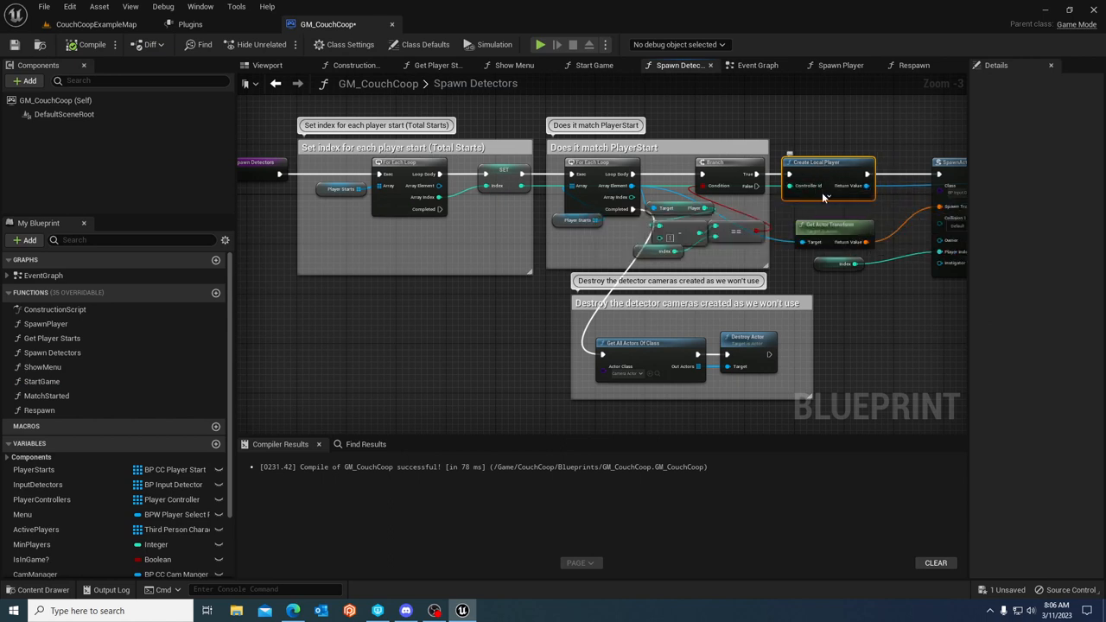
{"action": "mouse_move", "coordinate": [819, 197]}
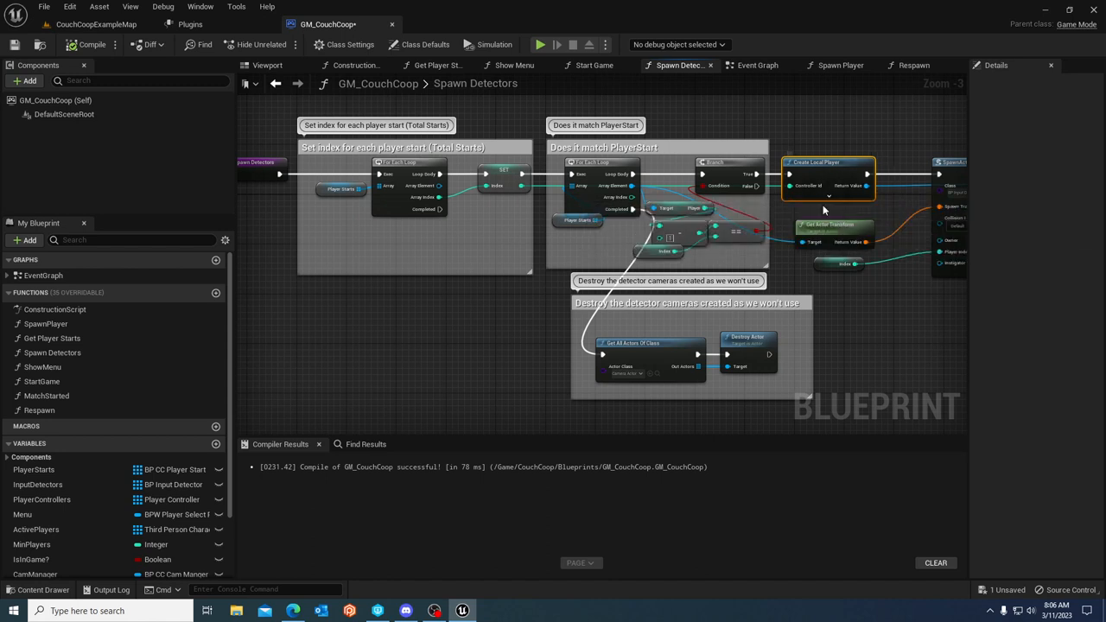
{"action": "mouse_move", "coordinate": [826, 183]}
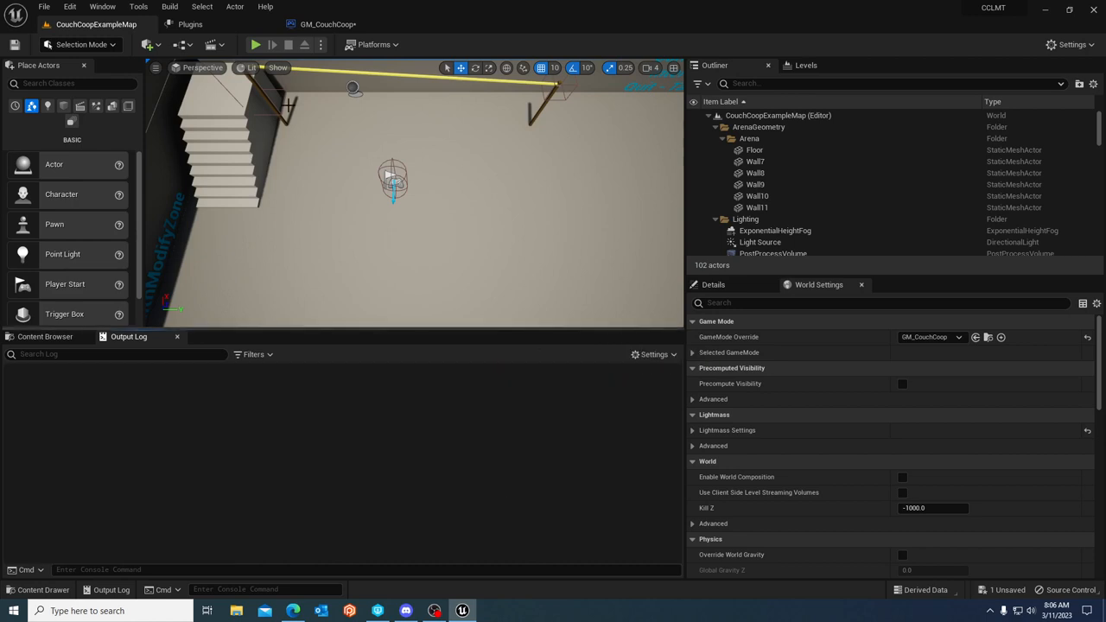
- Run a play-in-editor session of CouchCoopExampleMap with split-screen players, then end it
{"action": "left_click", "coordinate": [254, 45]}
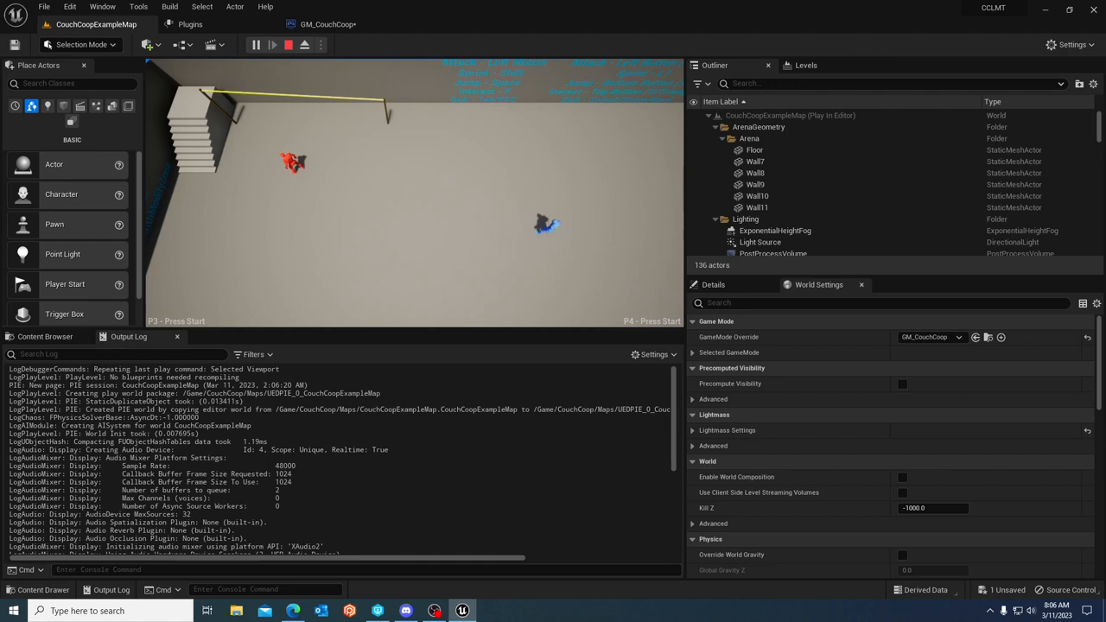
{"action": "left_click", "coordinate": [286, 45]}
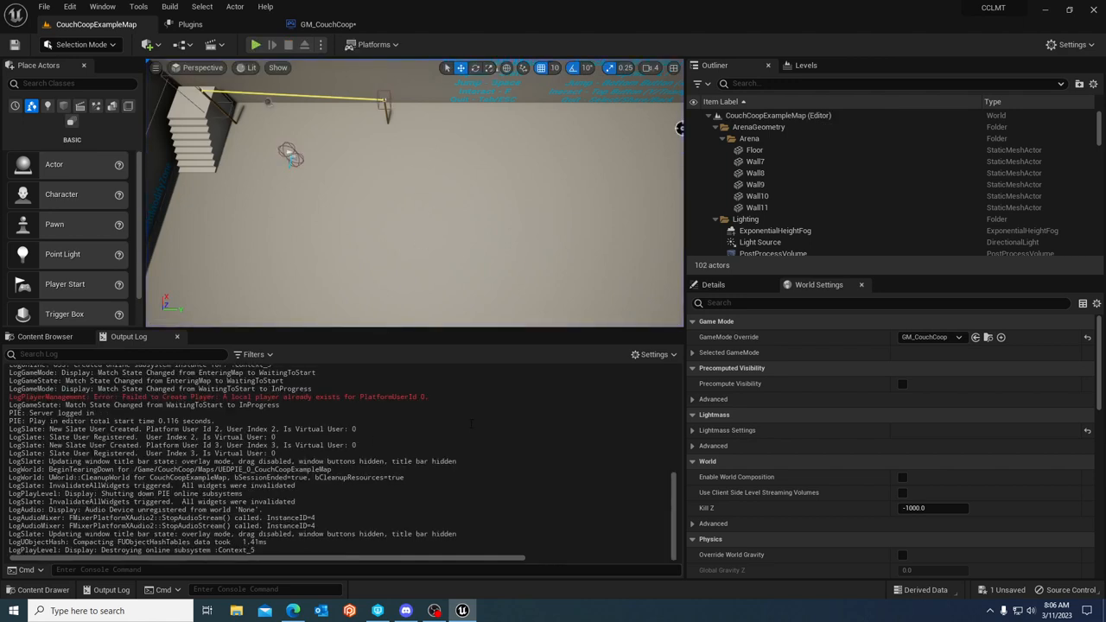
{"action": "left_click", "coordinate": [216, 396]}
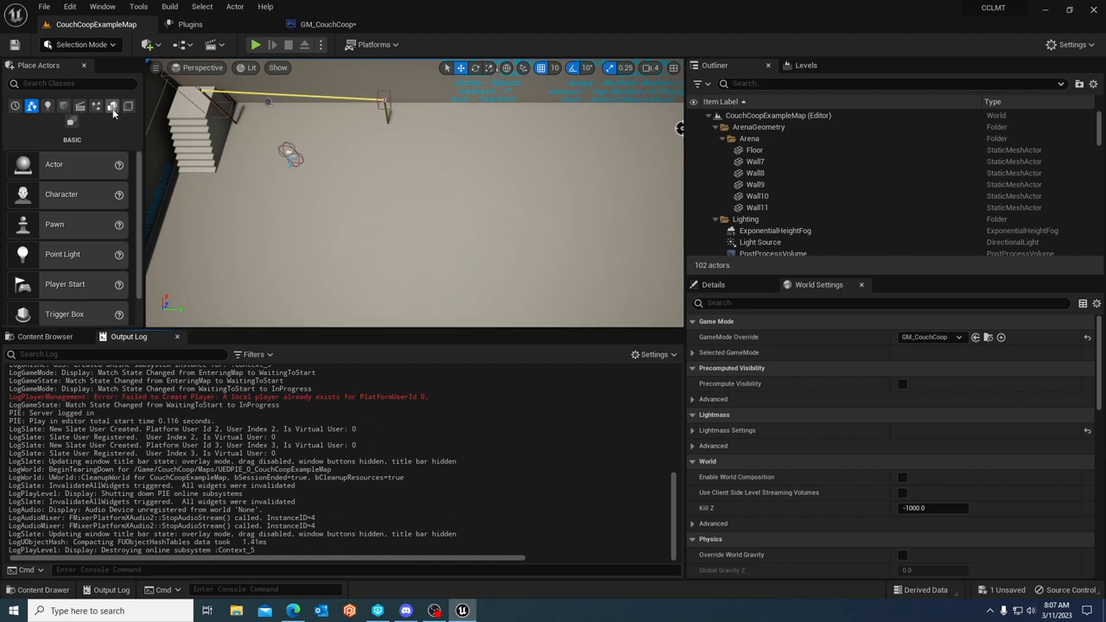
- Recheck in Project Settings (search 'skip') that Skip Assigning Gamepad to Player 1 is unticked, then return to the level
{"action": "left_click", "coordinate": [69, 7]}
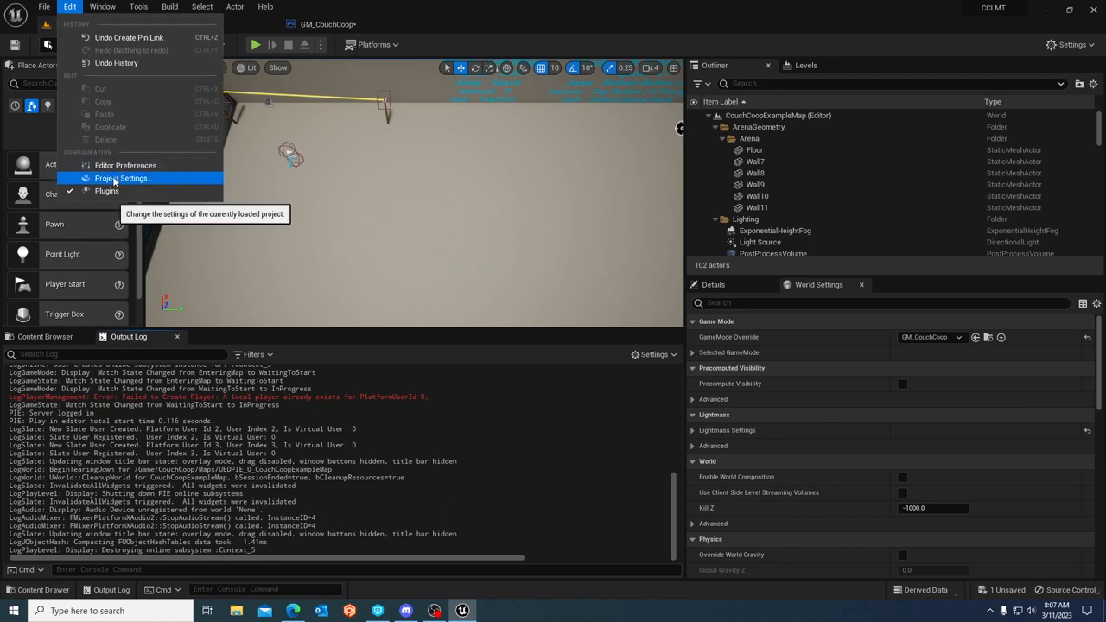
{"action": "left_click", "coordinate": [123, 178]}
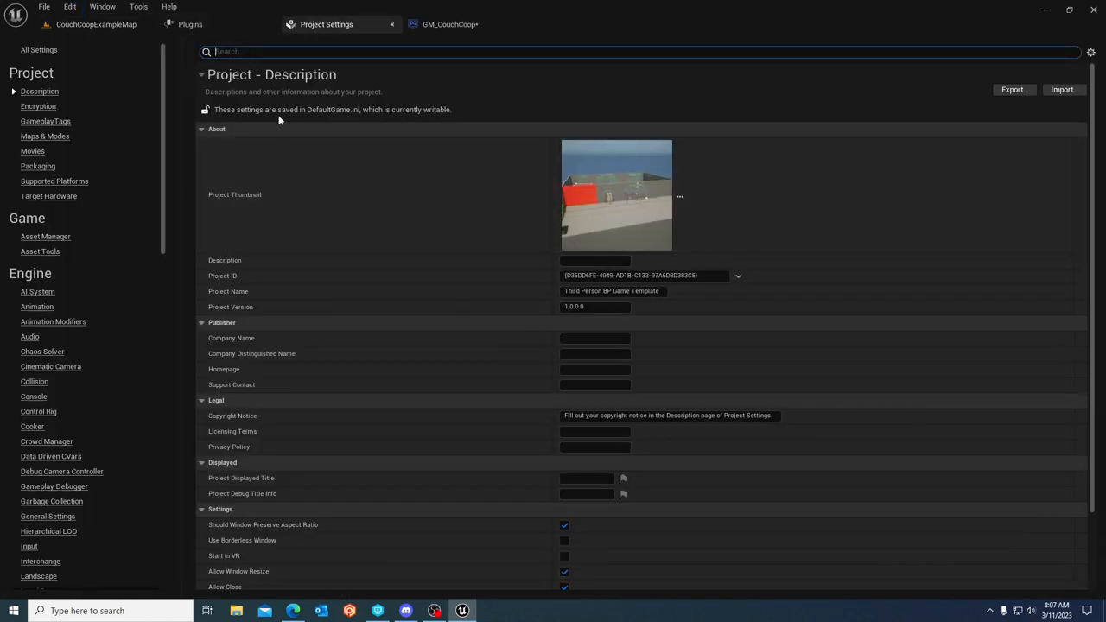
{"action": "type", "text": "skip"}
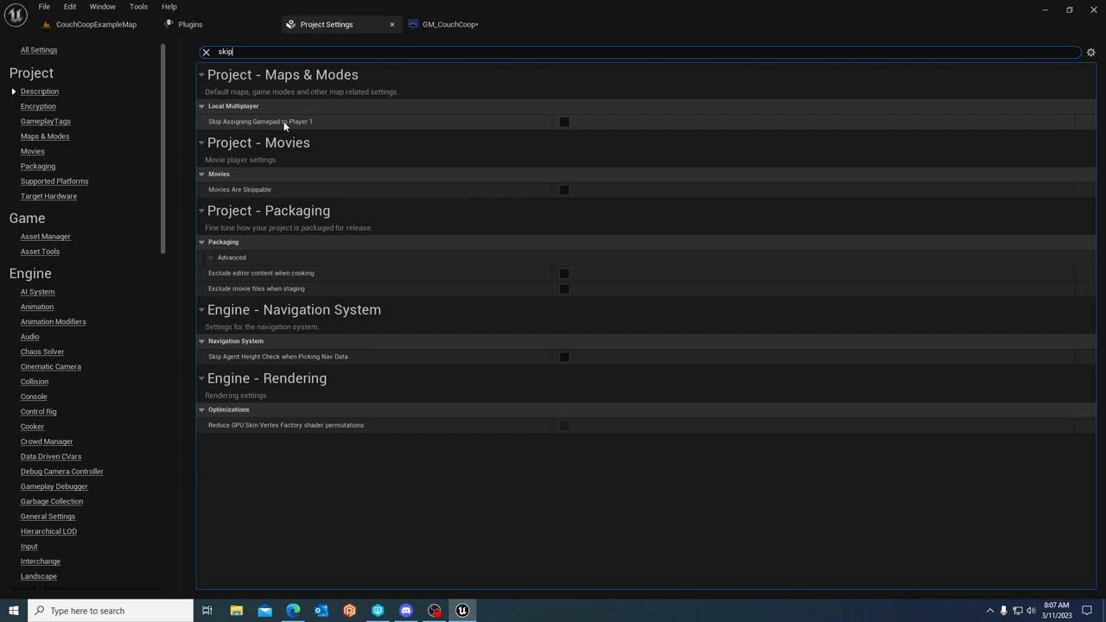
{"action": "mouse_move", "coordinate": [360, 128]}
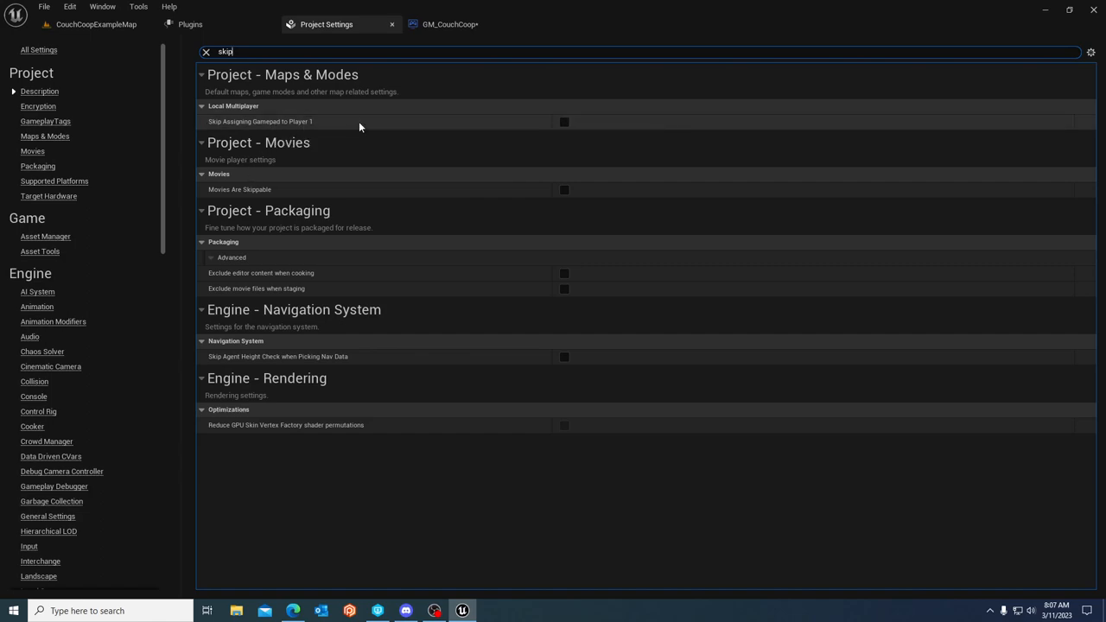
{"action": "left_click", "coordinate": [563, 121]}
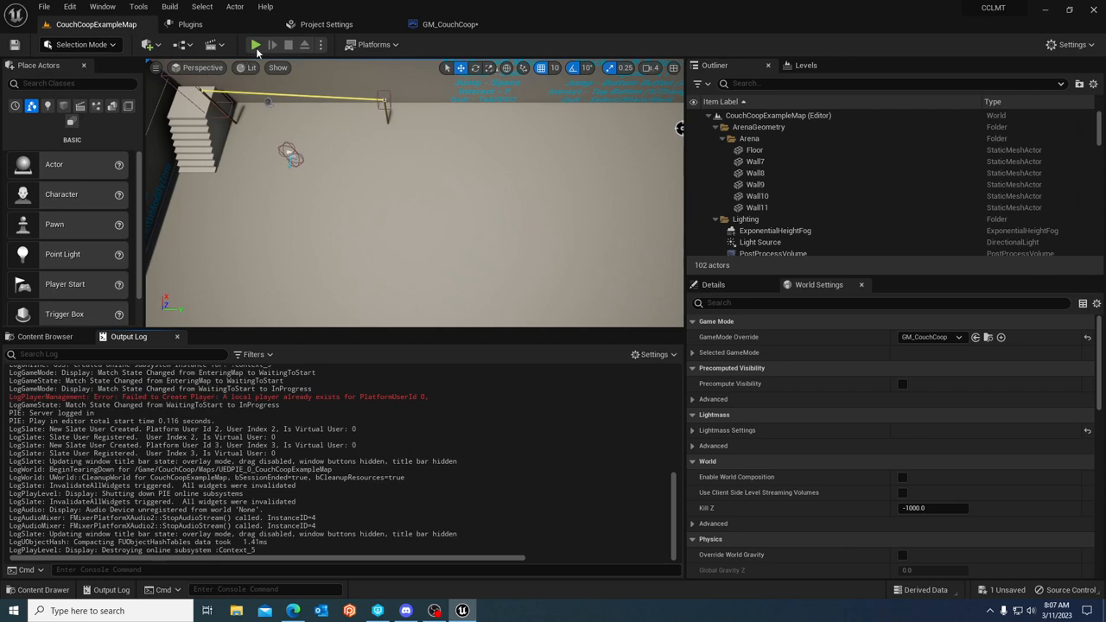
- Play-test the couch co-op level three more times, reaching four split-screen views, then bring up Project Settings
{"action": "left_click", "coordinate": [256, 45]}
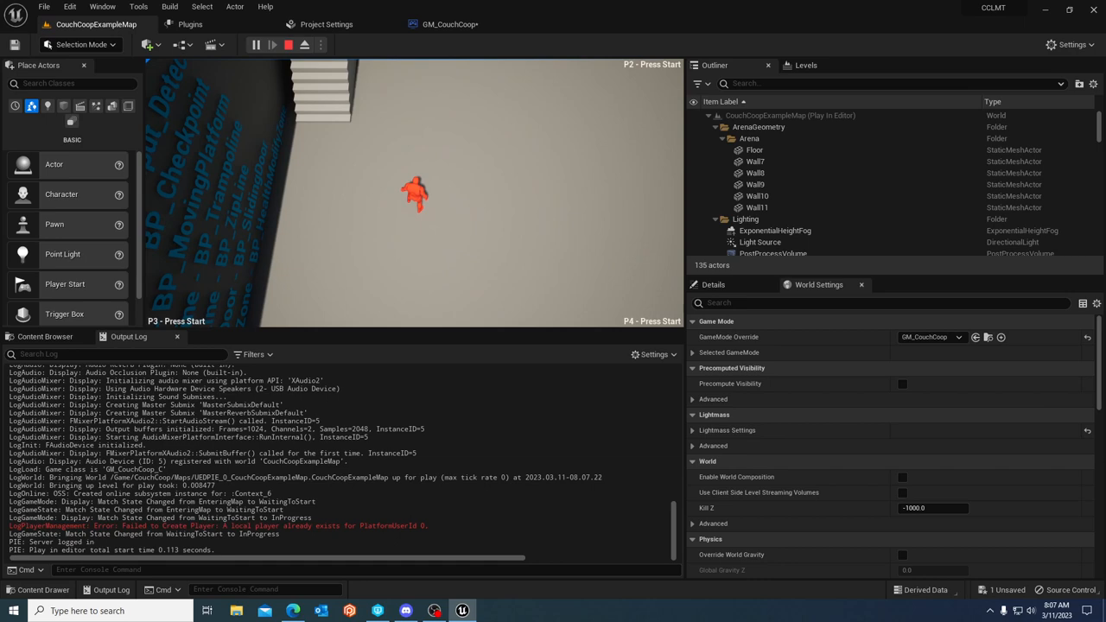
{"action": "left_click", "coordinate": [287, 45]}
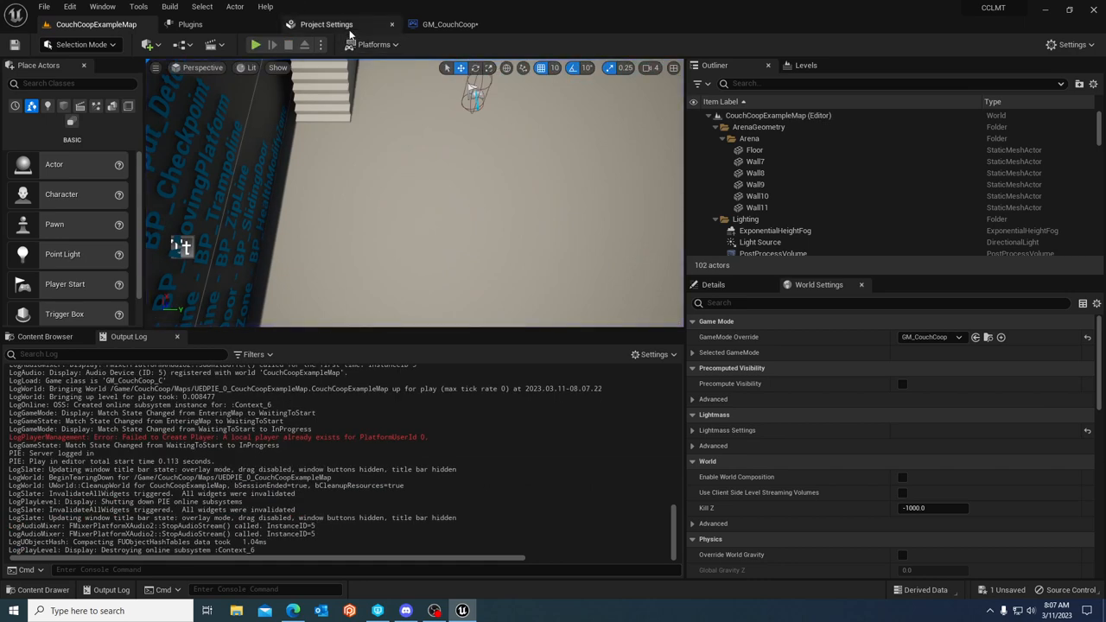
{"action": "left_click", "coordinate": [190, 24]}
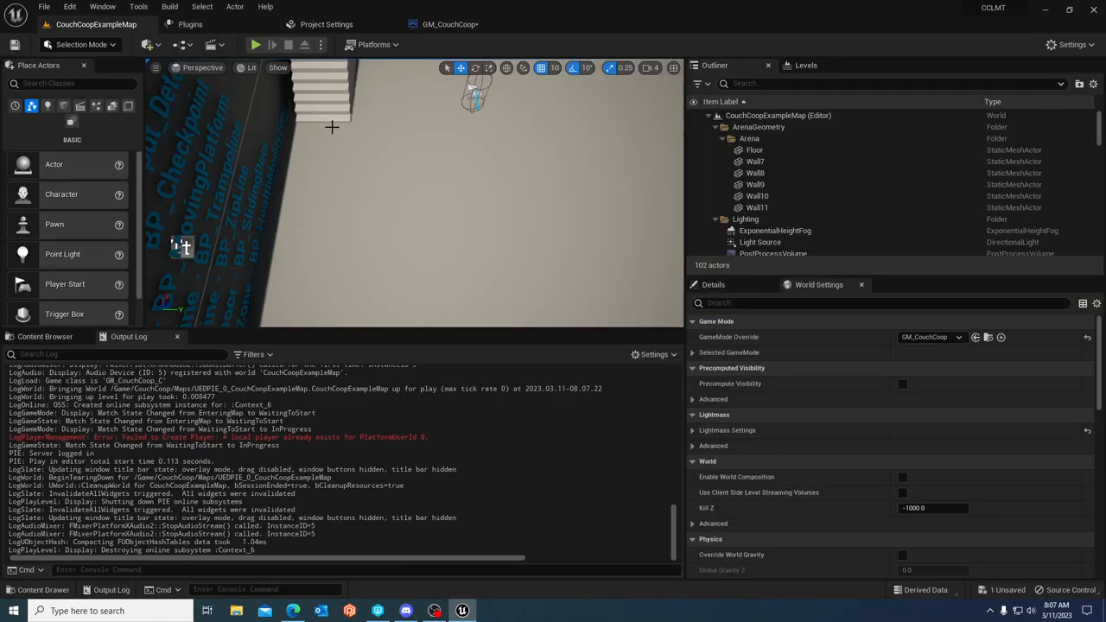
{"action": "mouse_move", "coordinate": [358, 295]}
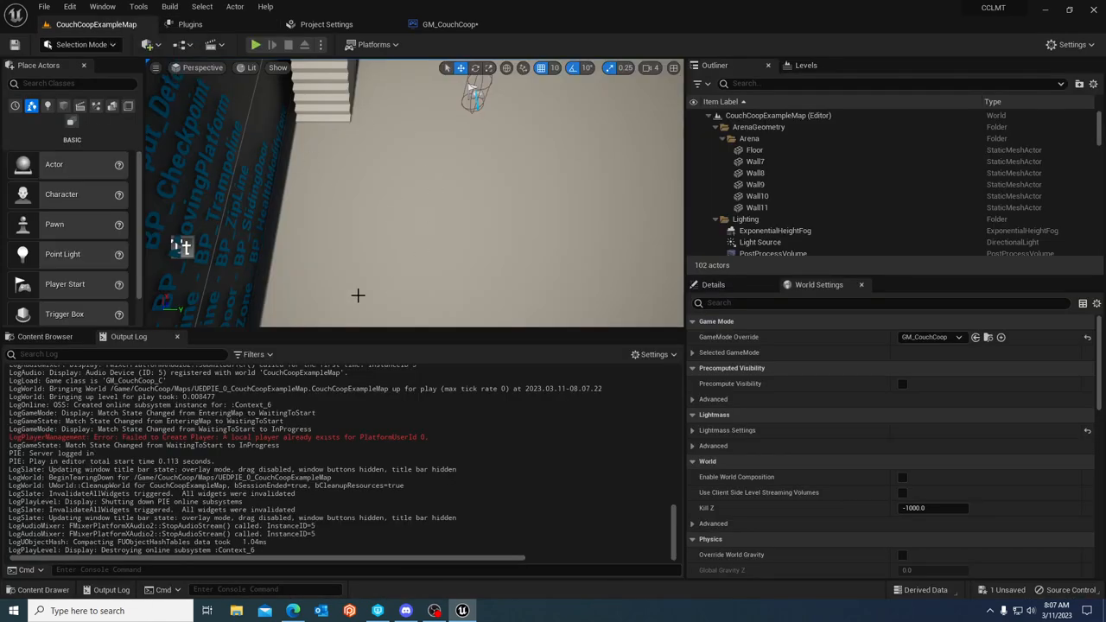
{"action": "mouse_move", "coordinate": [503, 205]}
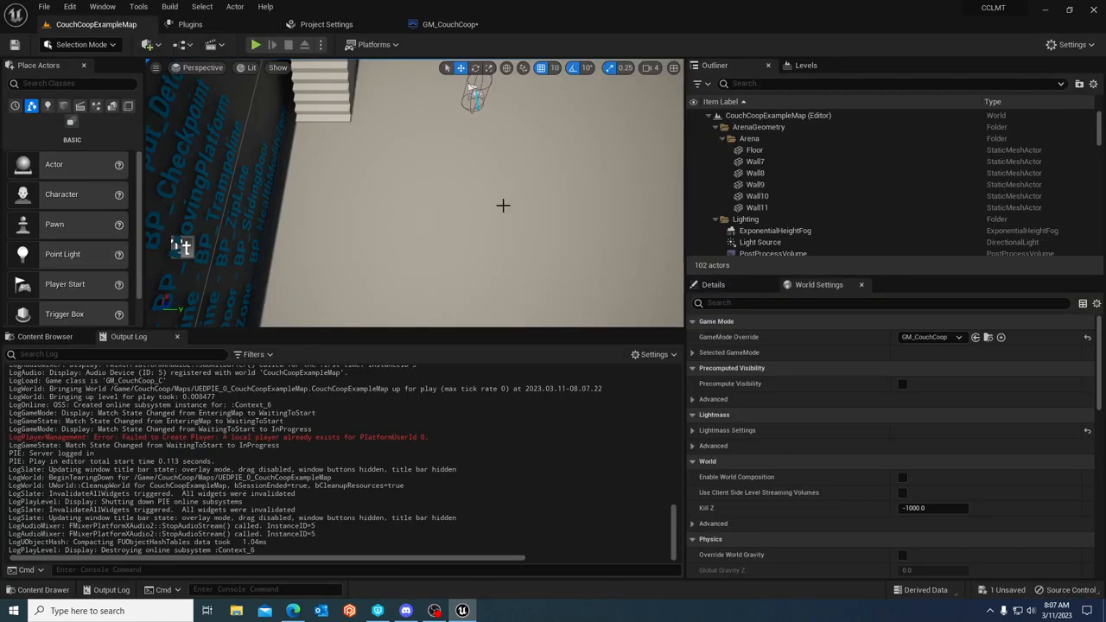
{"action": "left_click", "coordinate": [254, 45]}
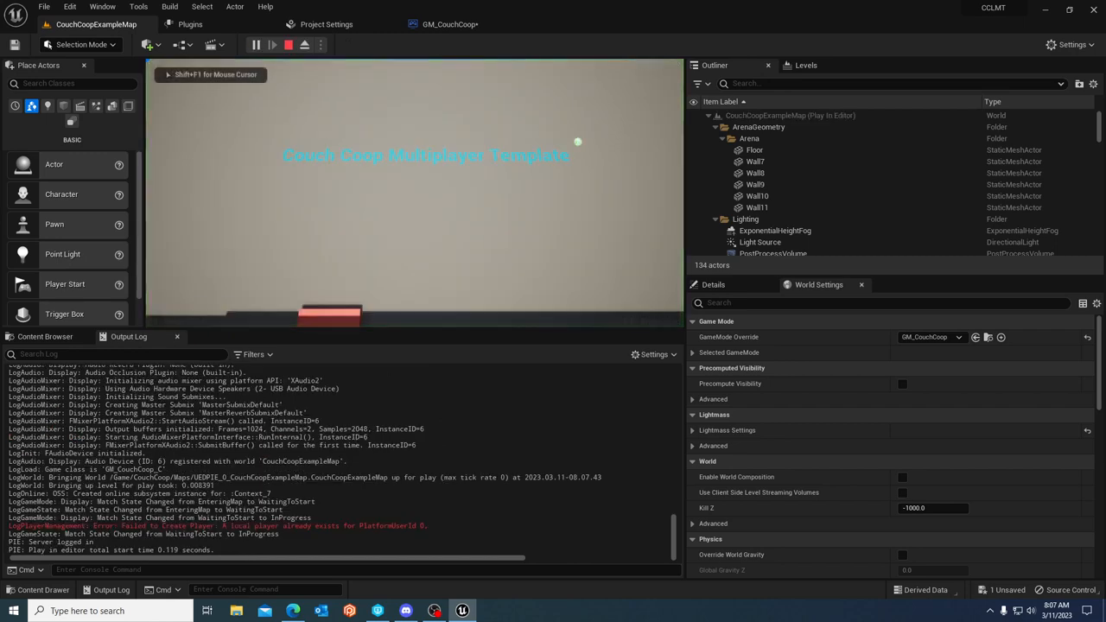
{"action": "left_click", "coordinate": [287, 44]}
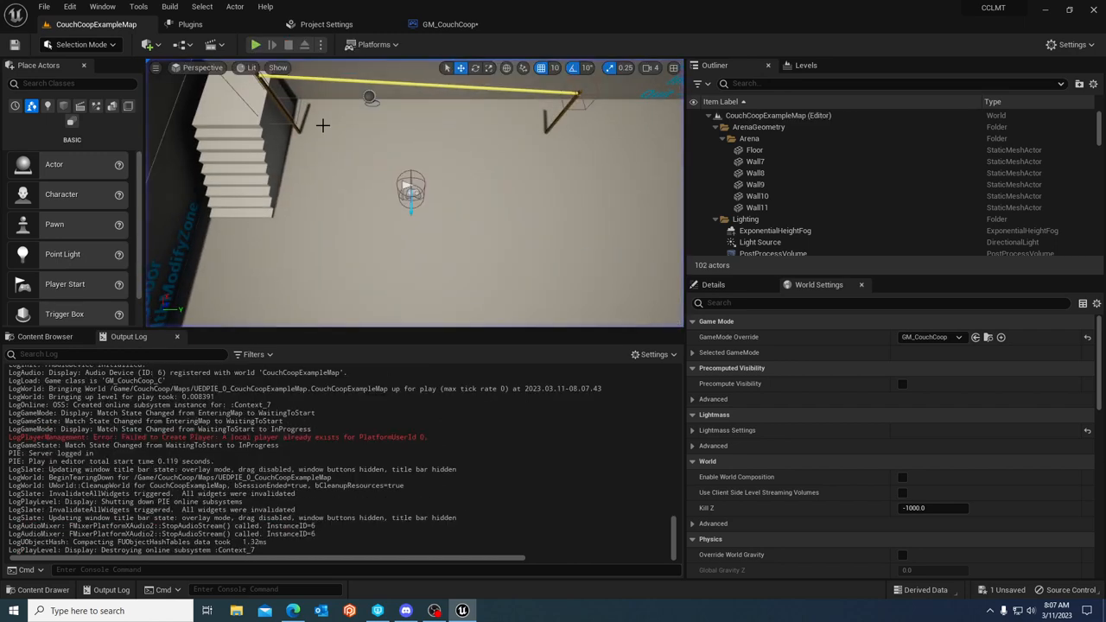
{"action": "mouse_move", "coordinate": [256, 45]}
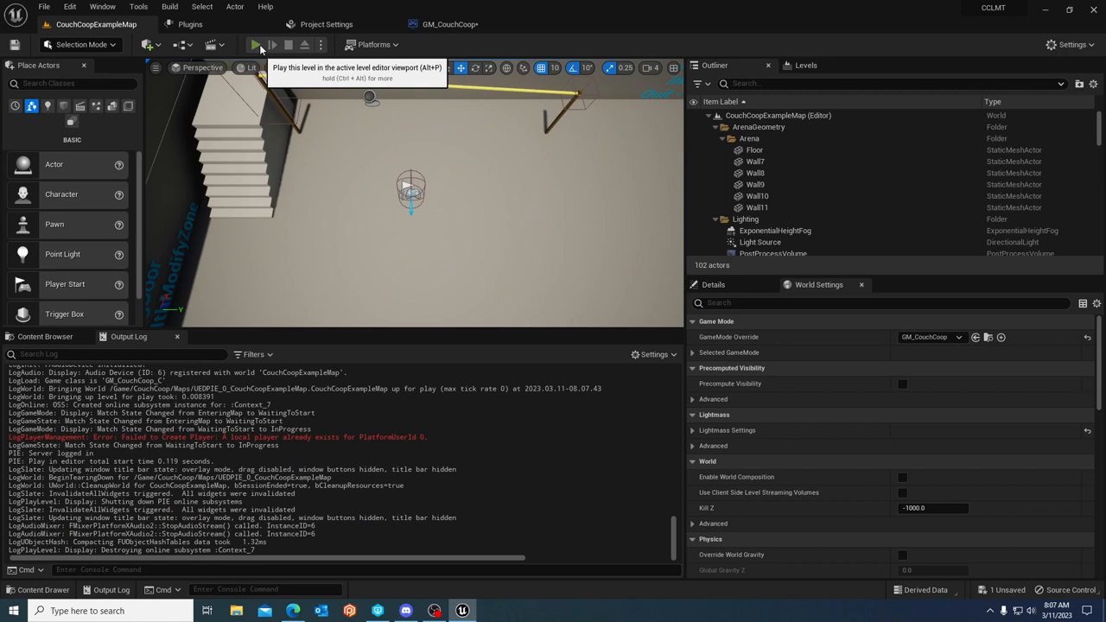
{"action": "left_click", "coordinate": [254, 45]}
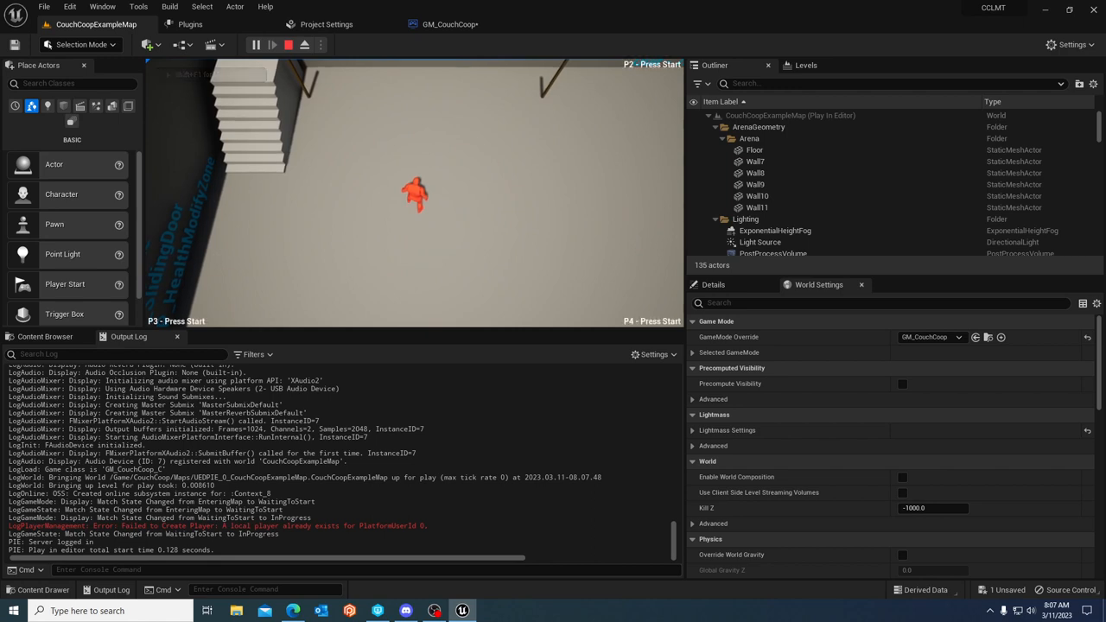
{"action": "left_click", "coordinate": [288, 45]}
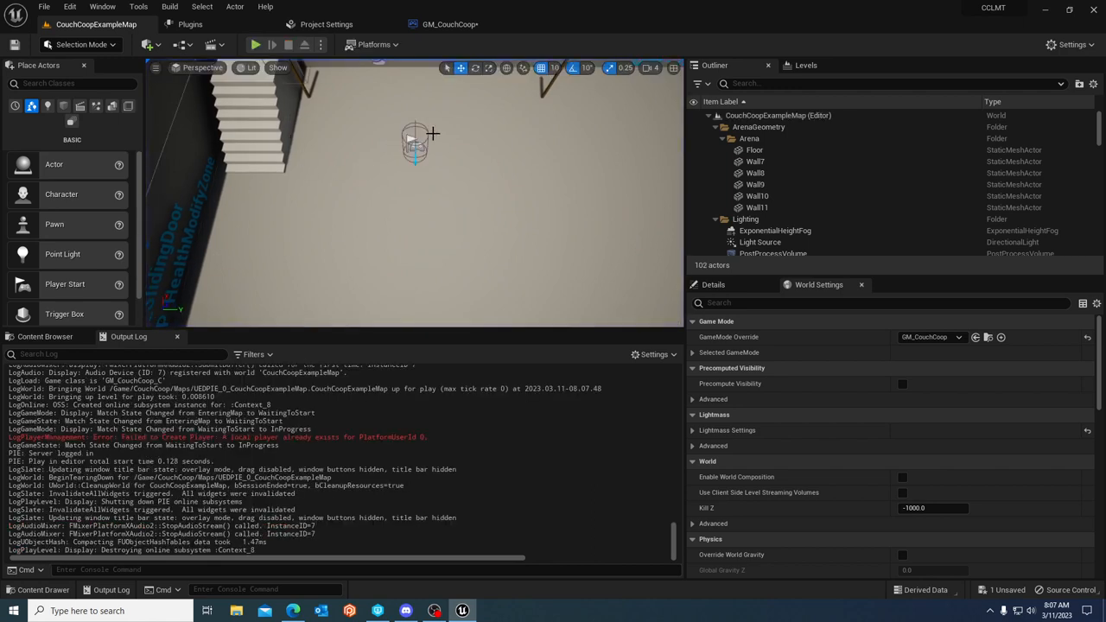
{"action": "mouse_move", "coordinate": [458, 188]}
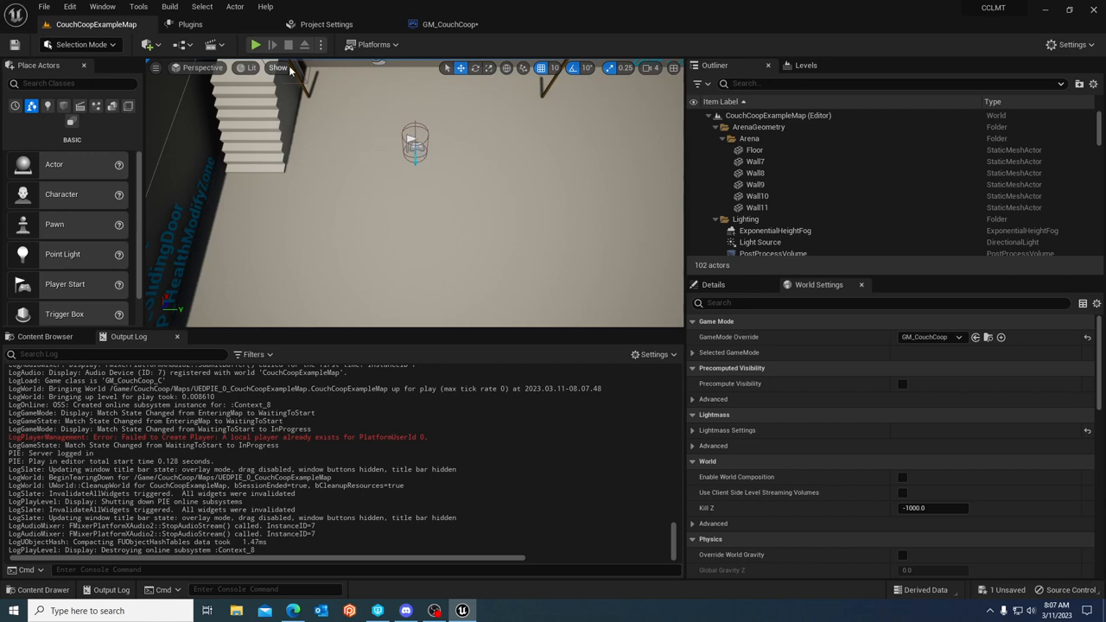
{"action": "left_click", "coordinate": [326, 25]}
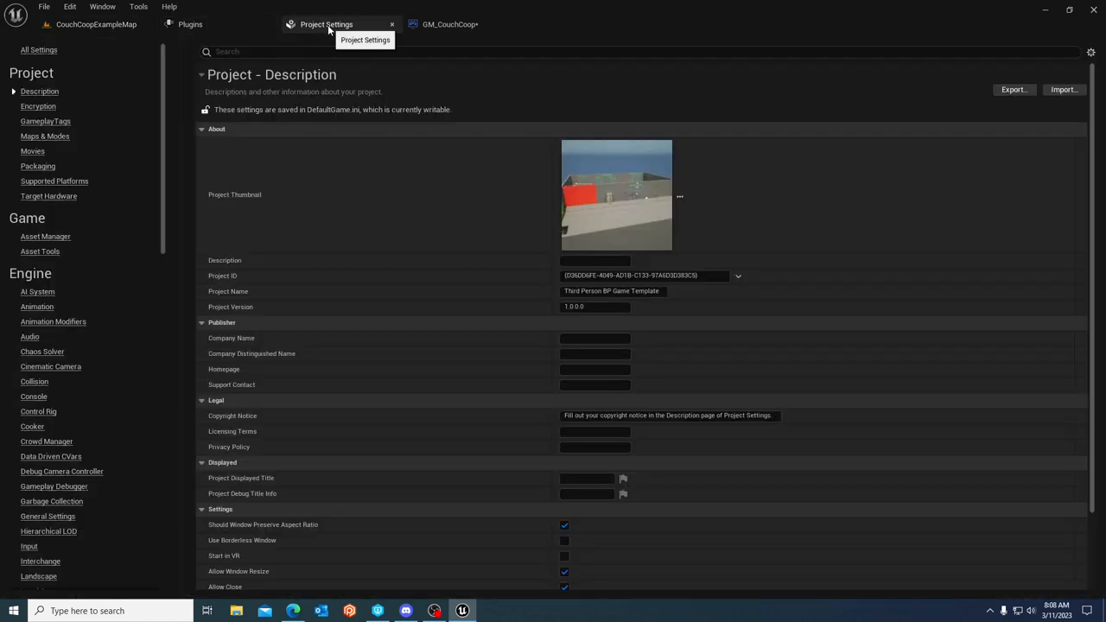
- Return to the GM_CouchCoop Spawn Detectors graph with the Create Local Player node in view
{"action": "left_click", "coordinate": [450, 25]}
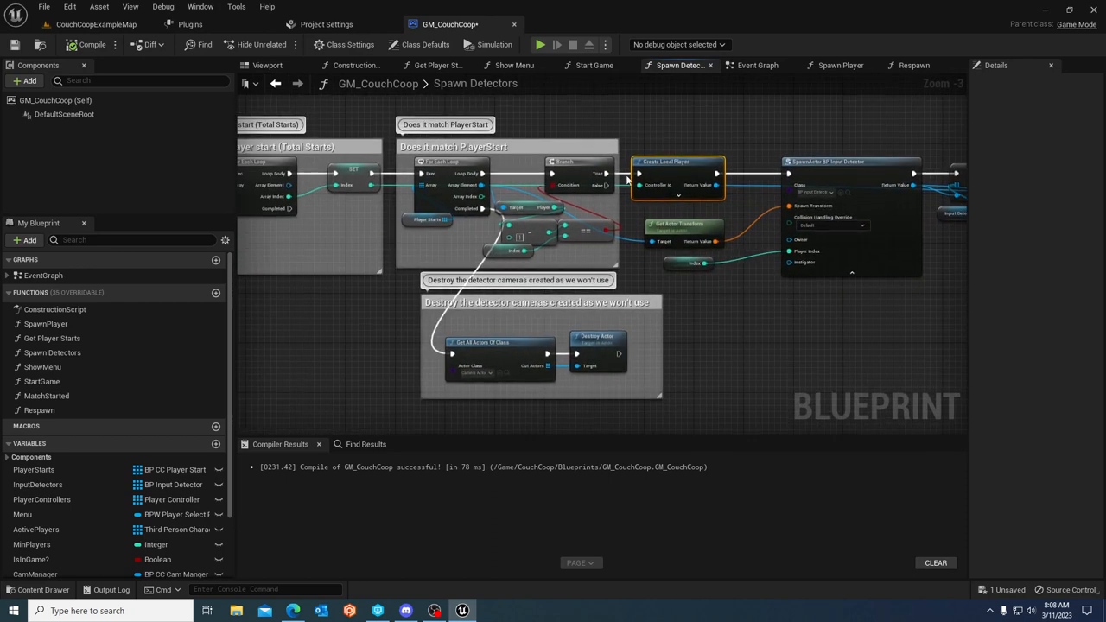
{"action": "mouse_move", "coordinate": [639, 273]}
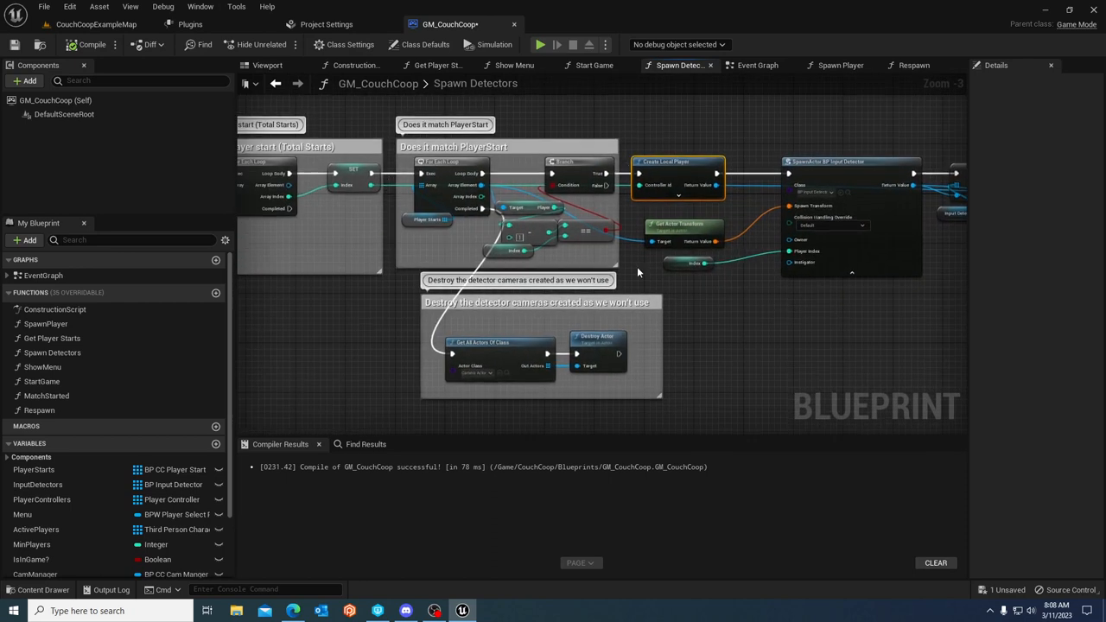